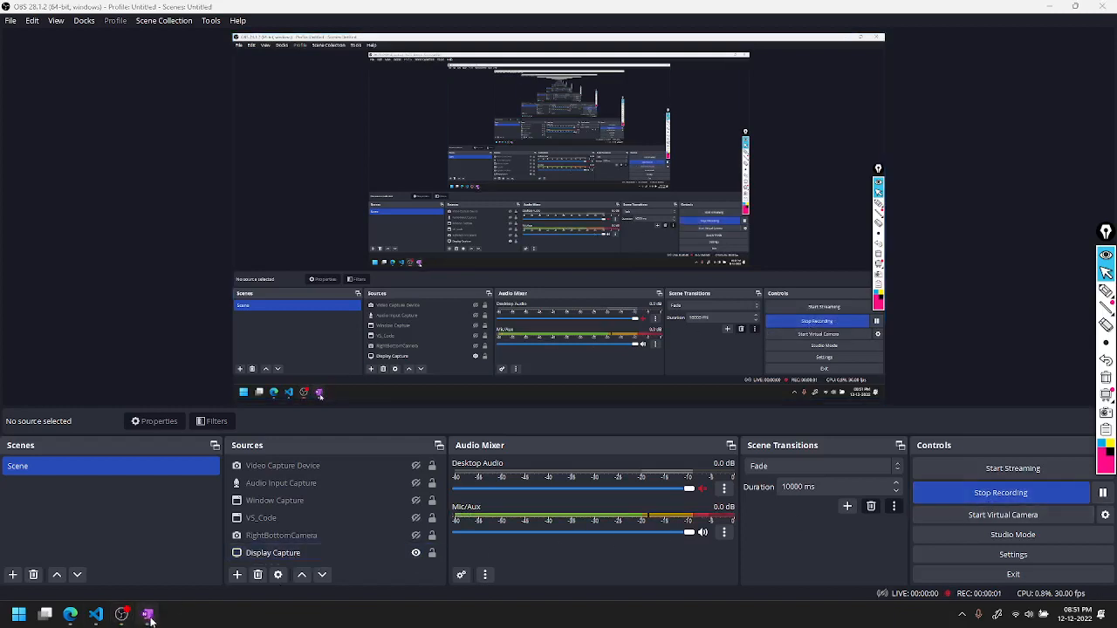
Bring the OneNote page 'Built in DS #3' to the front while OBS keeps recording.
click(146, 614)
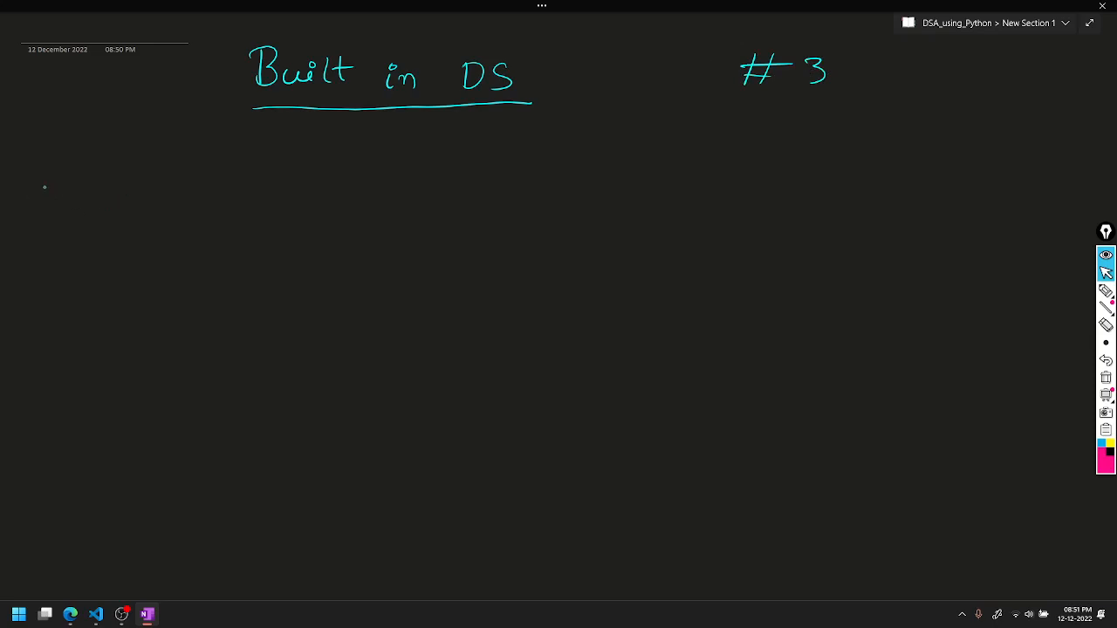
Handwrite the underlined heading '1) LIST' under the title and return to full-page view.
drag(45, 185, 45, 168)
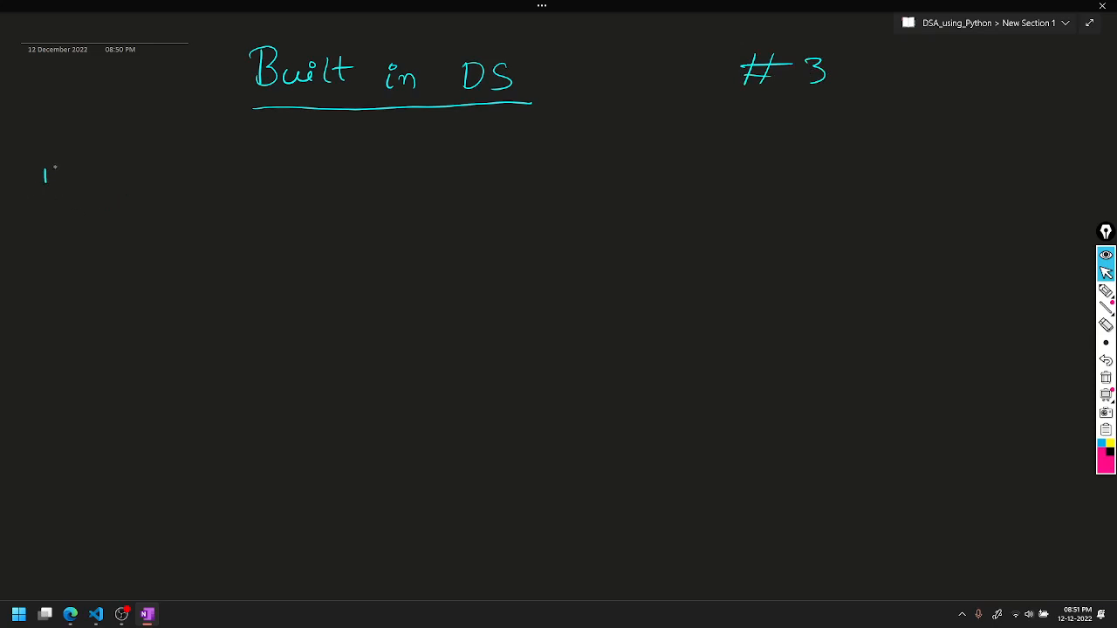
drag(53, 171, 74, 196)
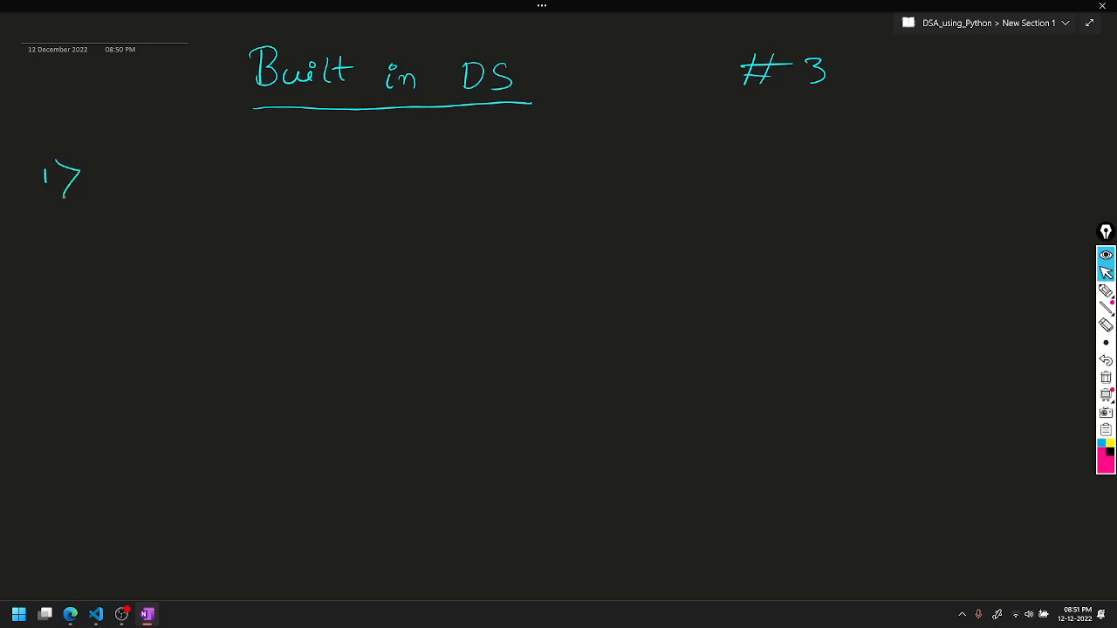
drag(105, 184, 196, 183)
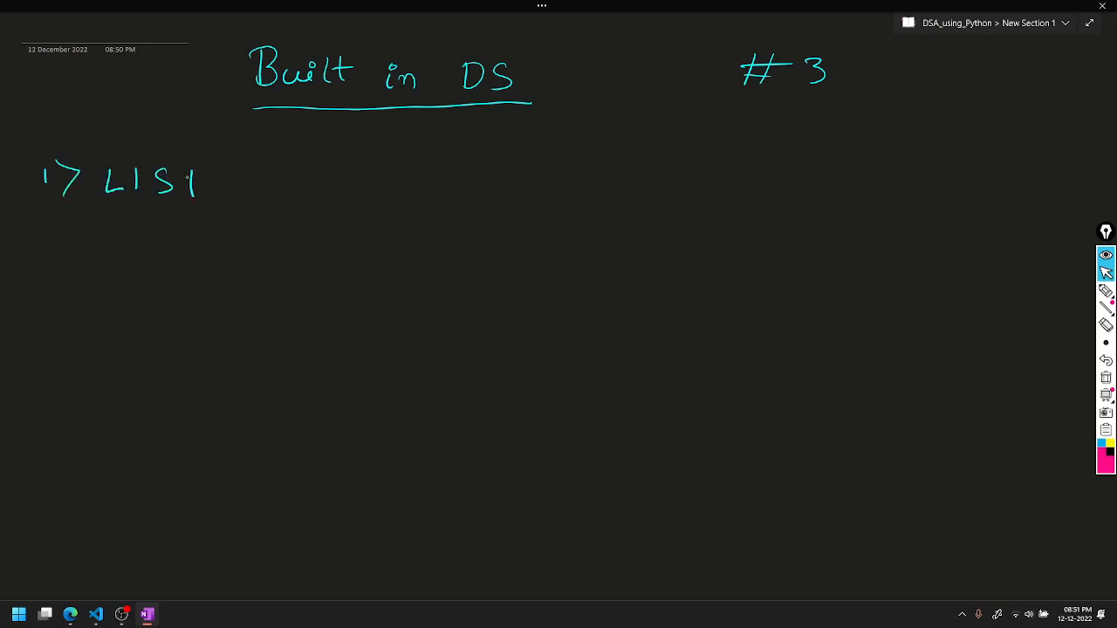
drag(55, 213, 206, 213)
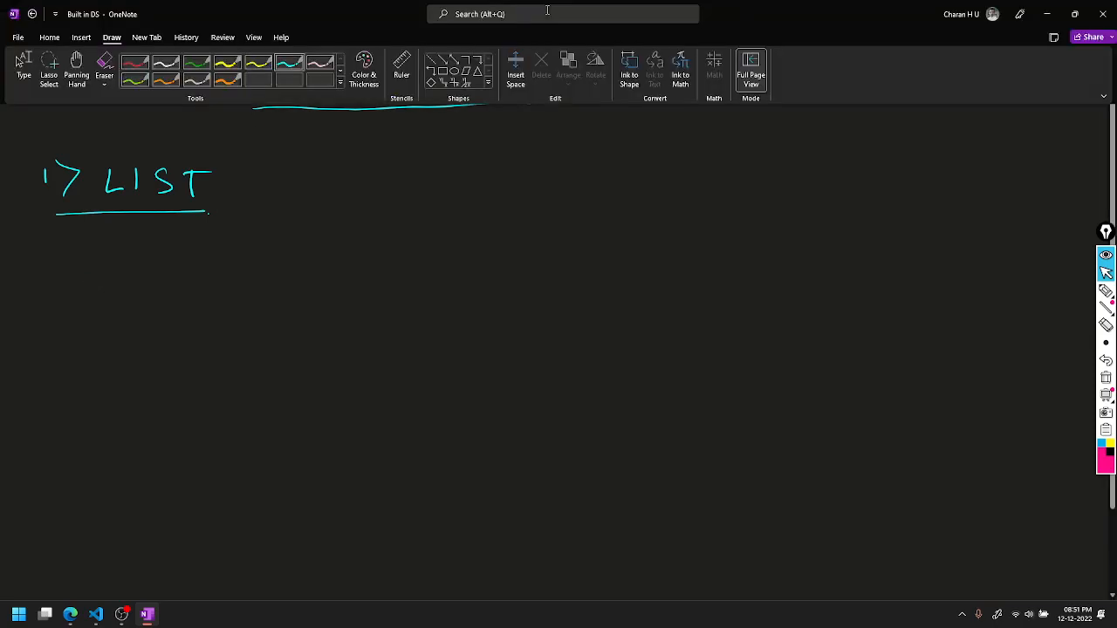
click(750, 70)
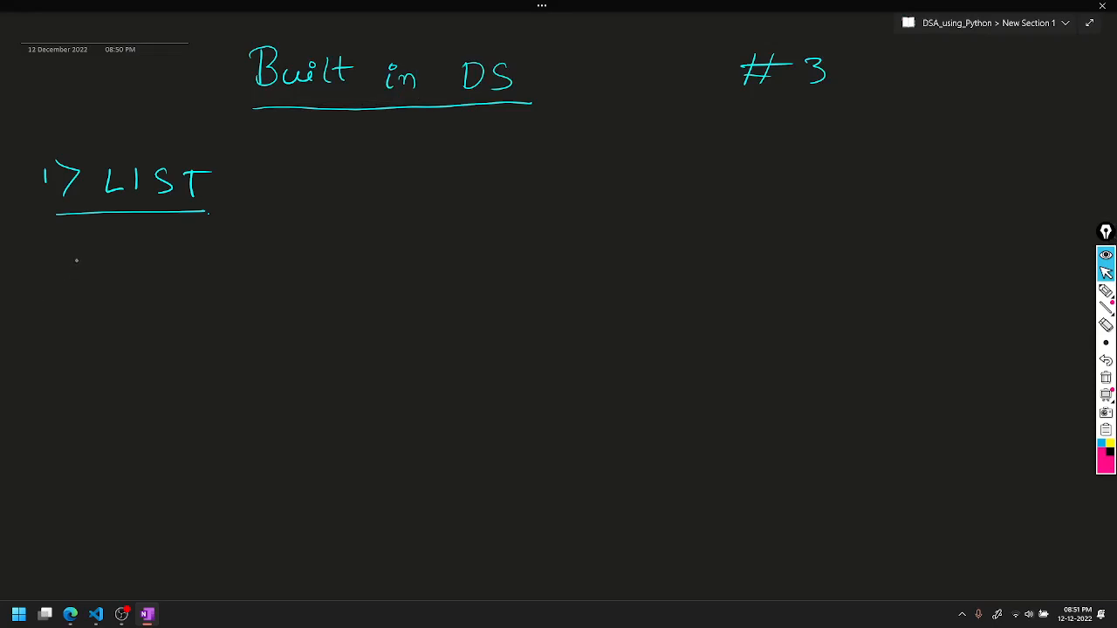
mouse_move(492, 199)
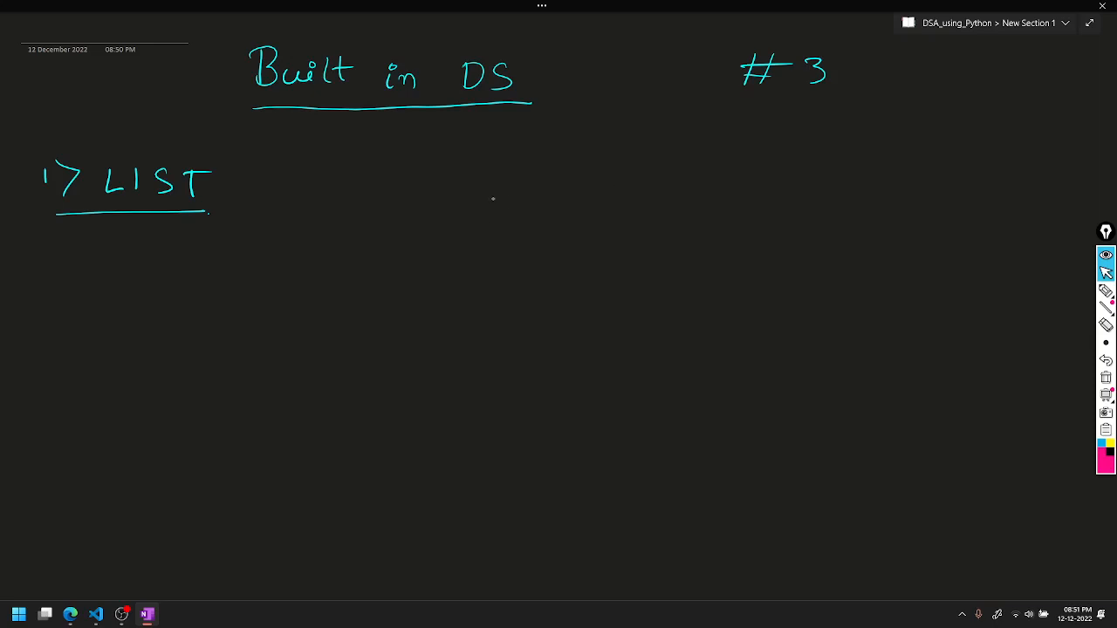
mouse_move(569, 178)
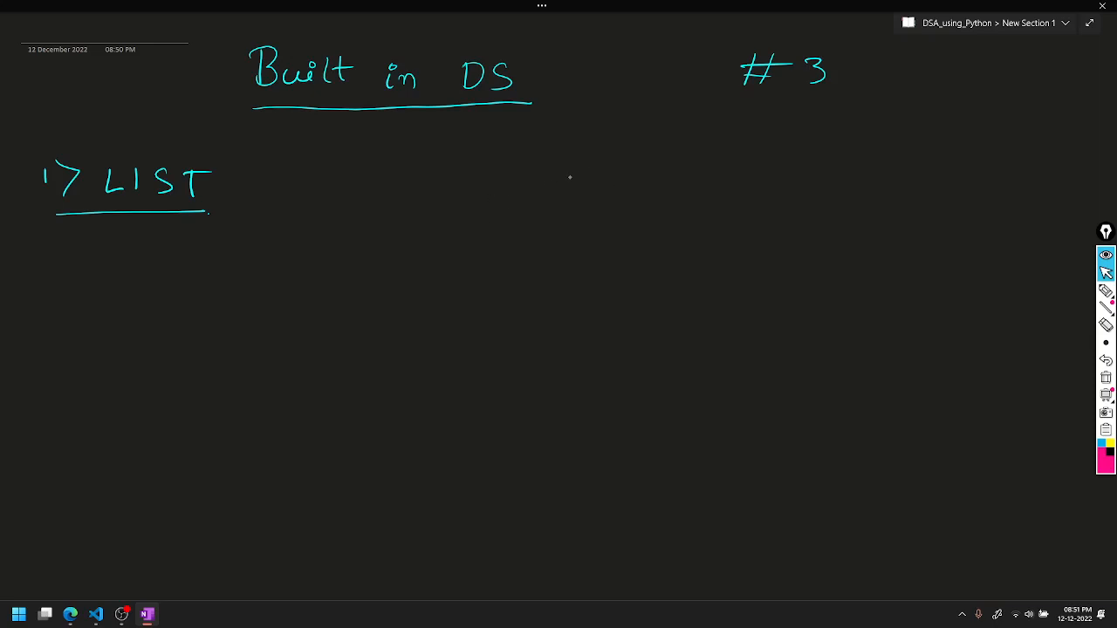
mouse_move(574, 175)
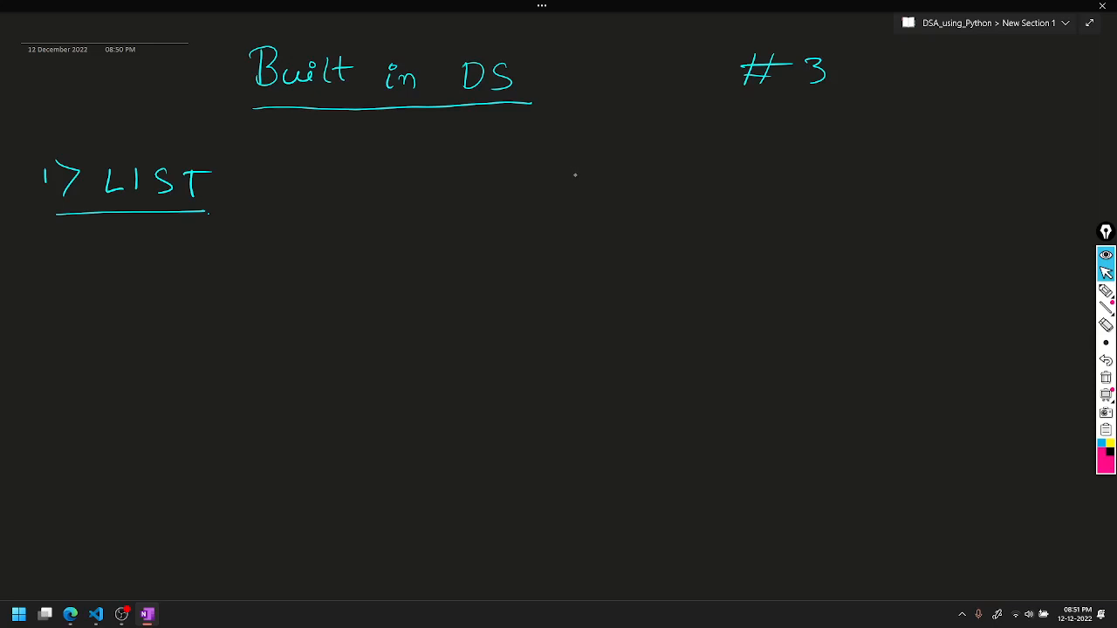
mouse_move(571, 161)
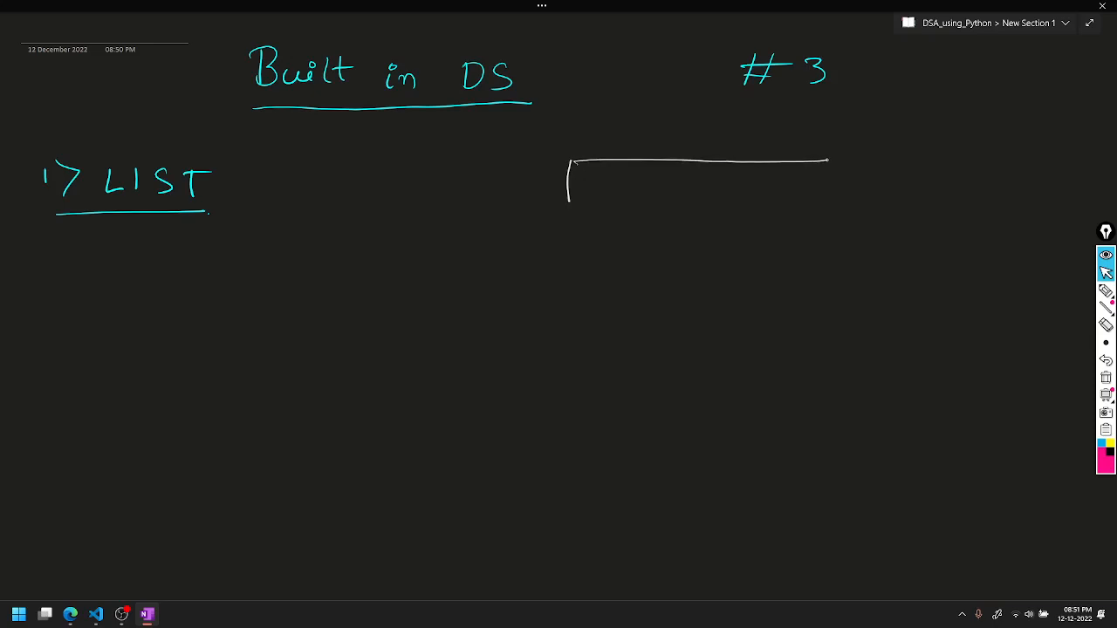
Draw a long rectangular box with cell dividers and arrows pointing into it to picture a list.
drag(567, 209, 821, 210)
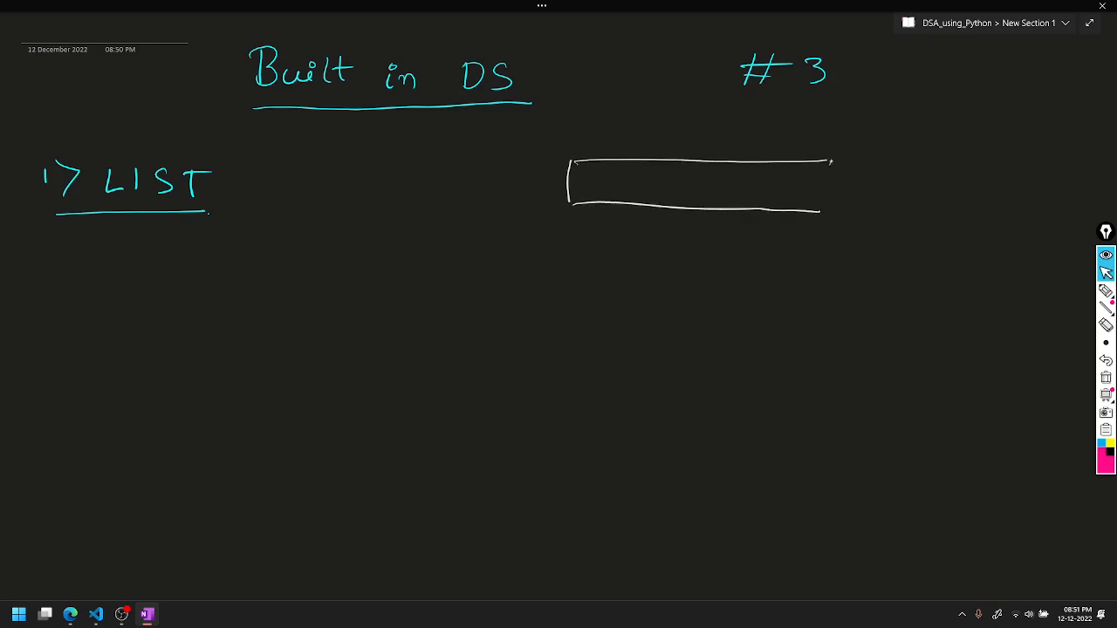
drag(611, 160, 611, 210)
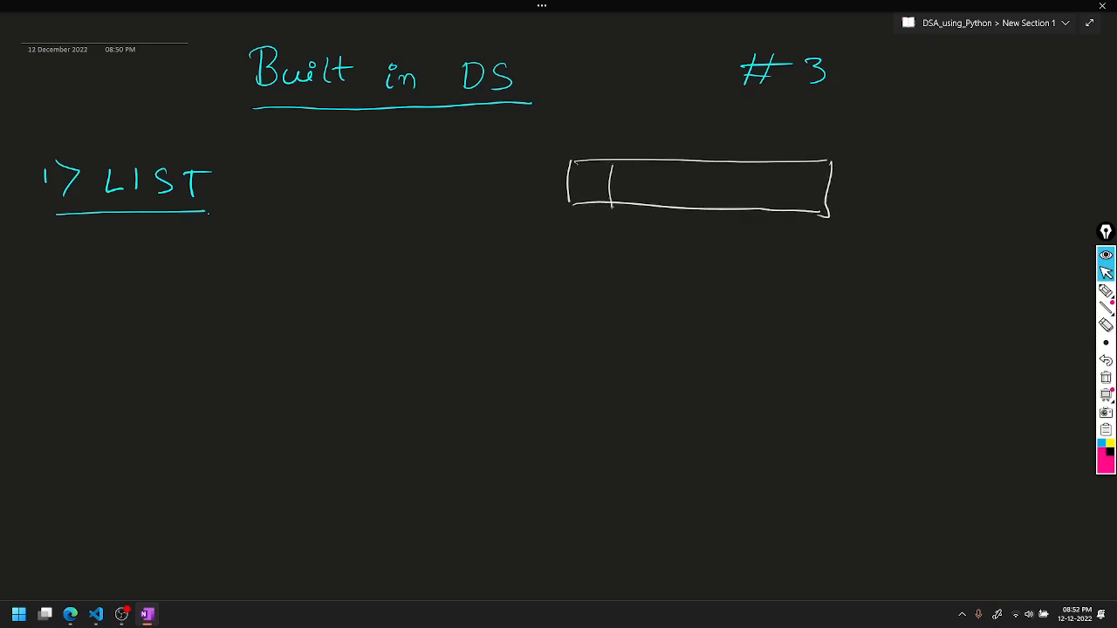
drag(602, 206, 603, 229)
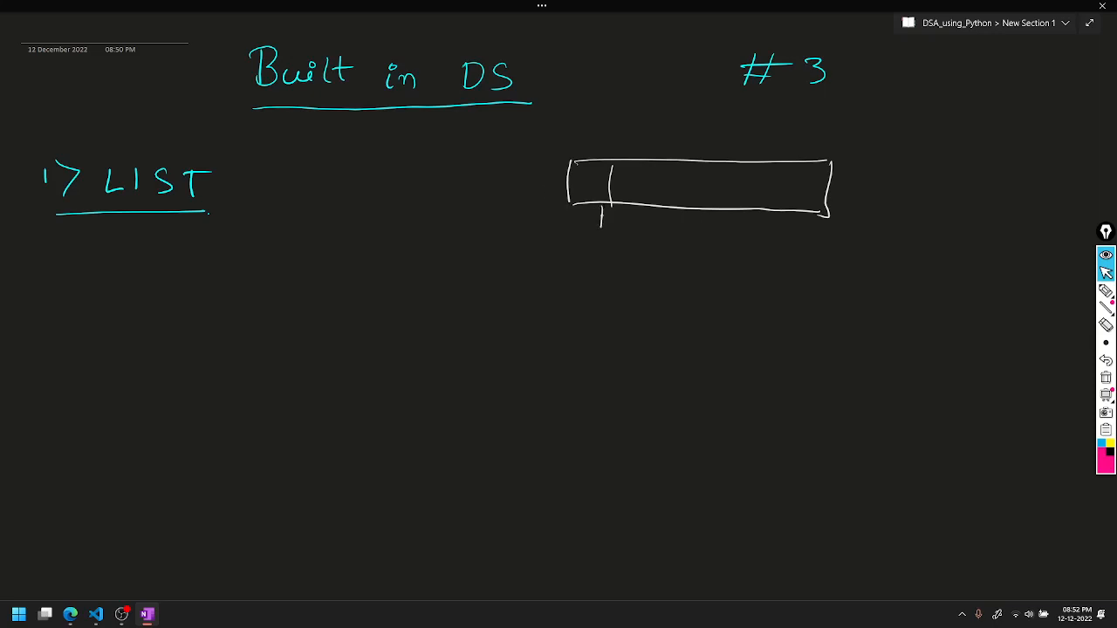
drag(524, 191, 602, 219)
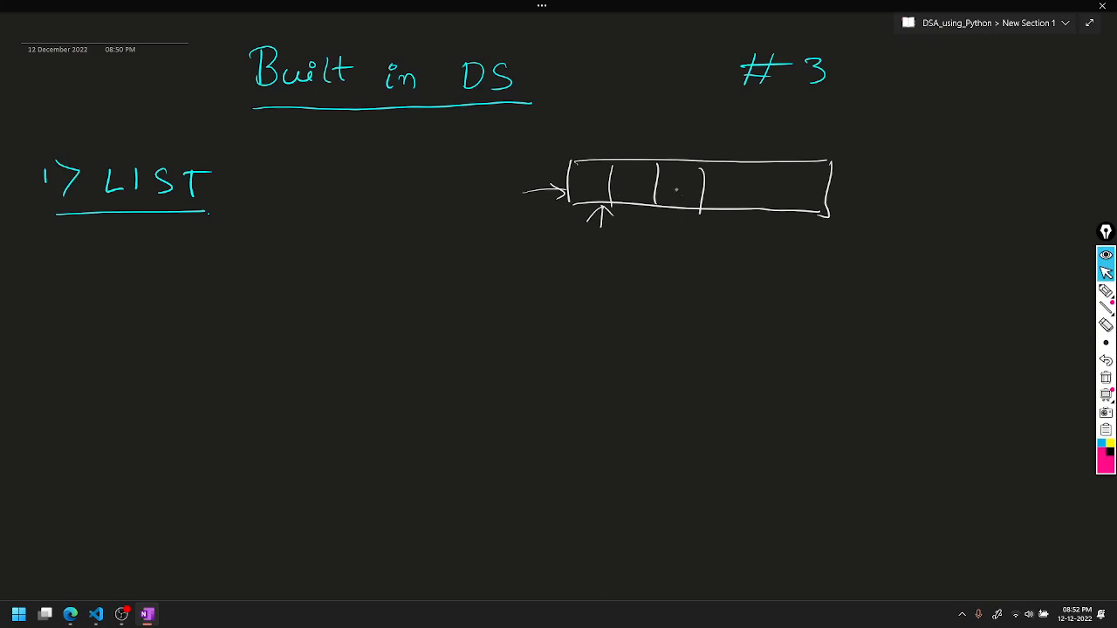
drag(707, 166, 747, 213)
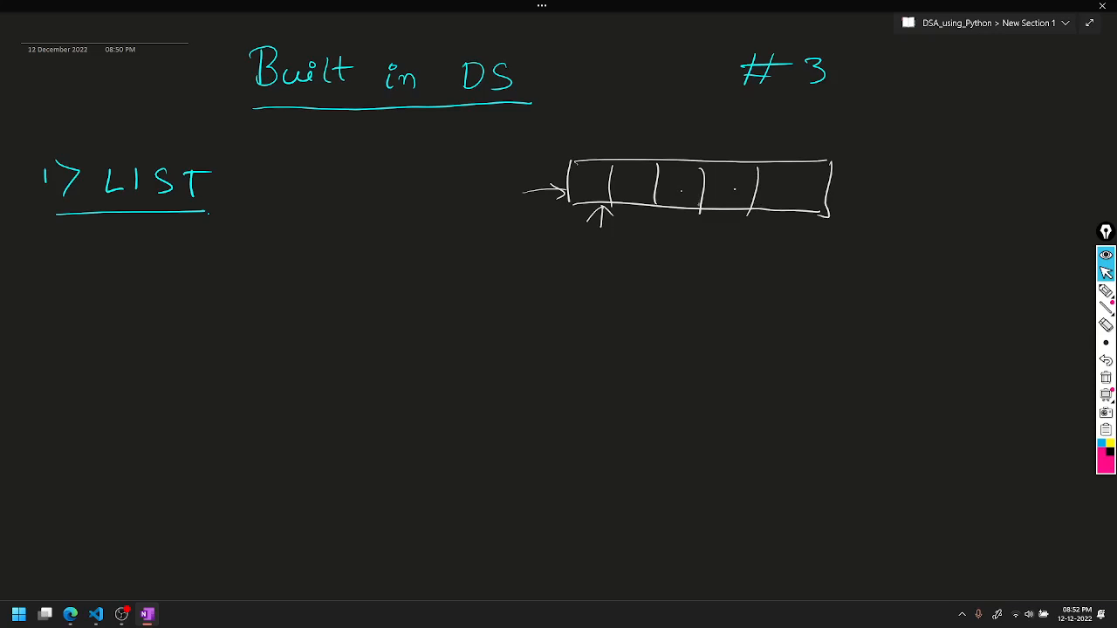
drag(882, 229, 803, 218)
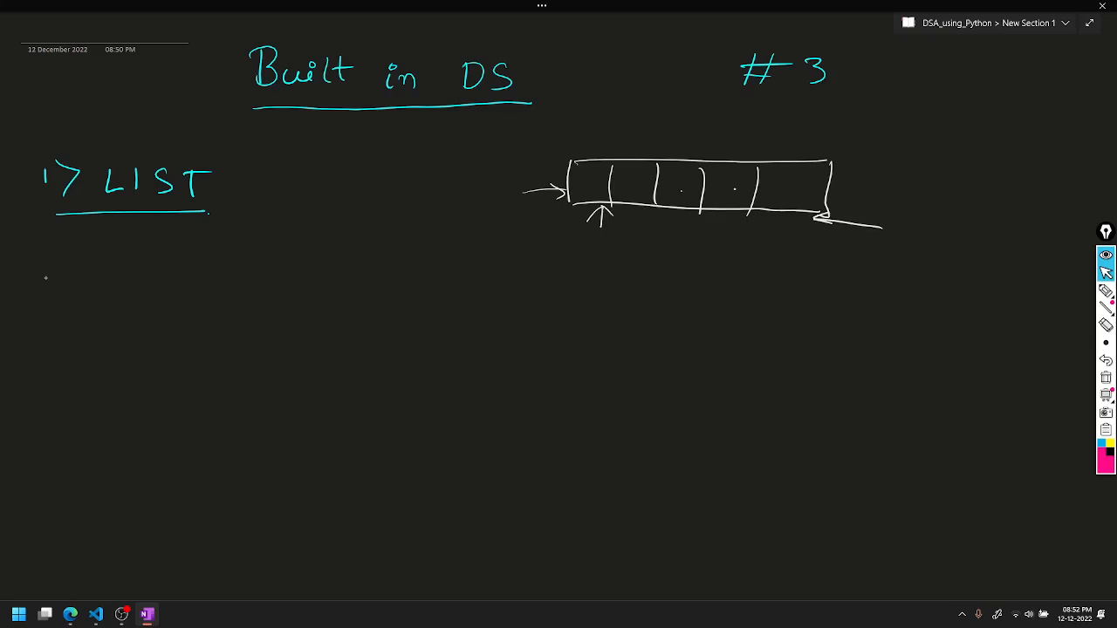
Handwrite the bullet '* List are used to store data in sequential manner.'.
drag(35, 280, 53, 288)
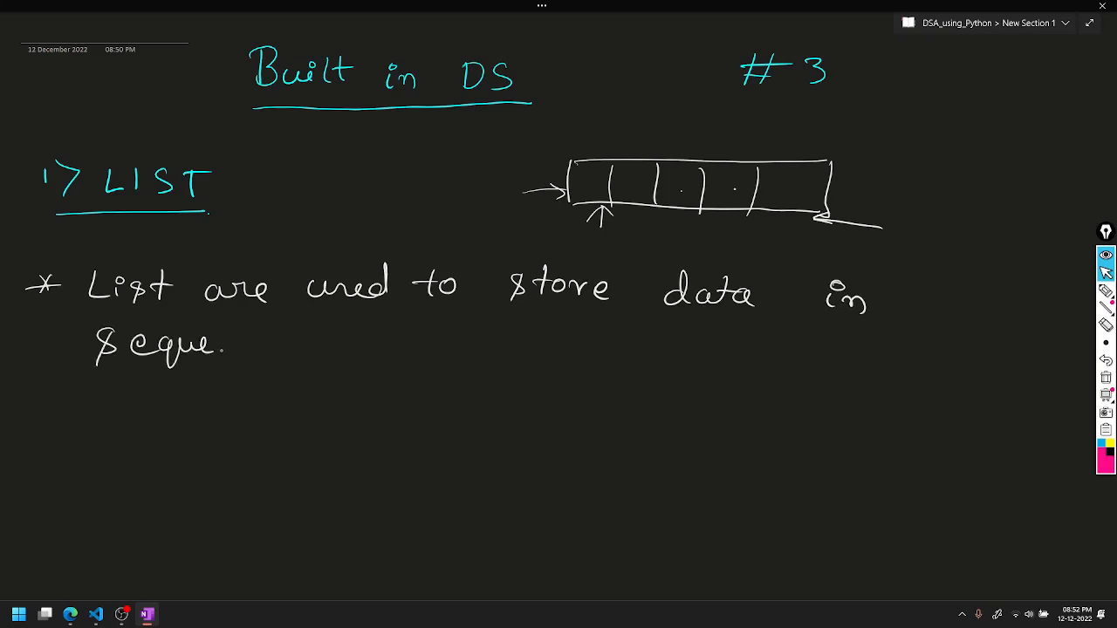
text(nl)
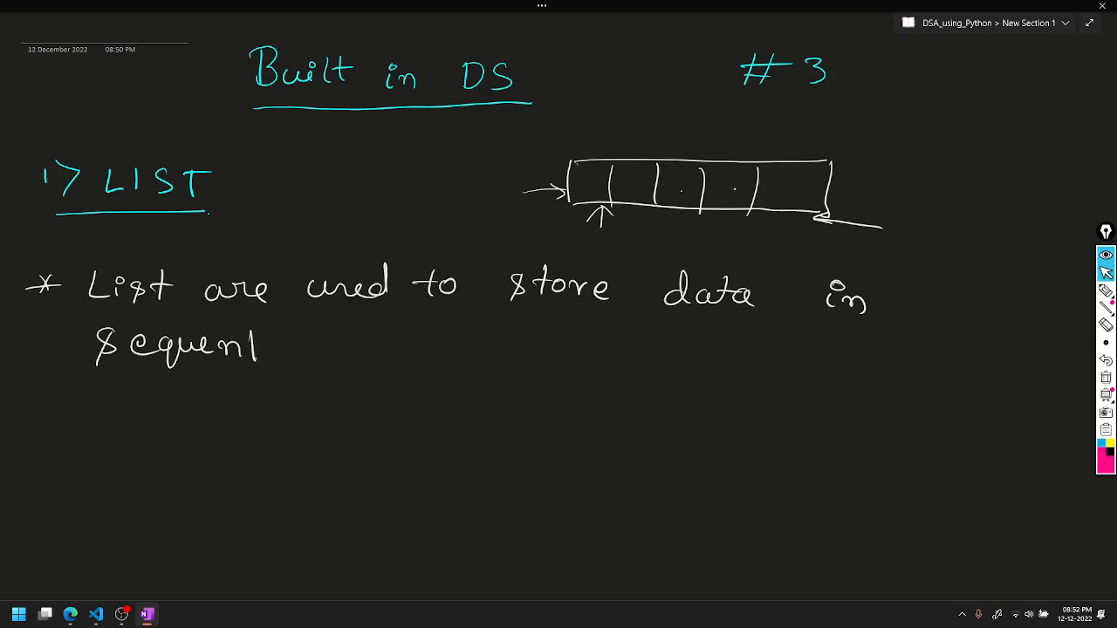
drag(253, 346, 367, 352)
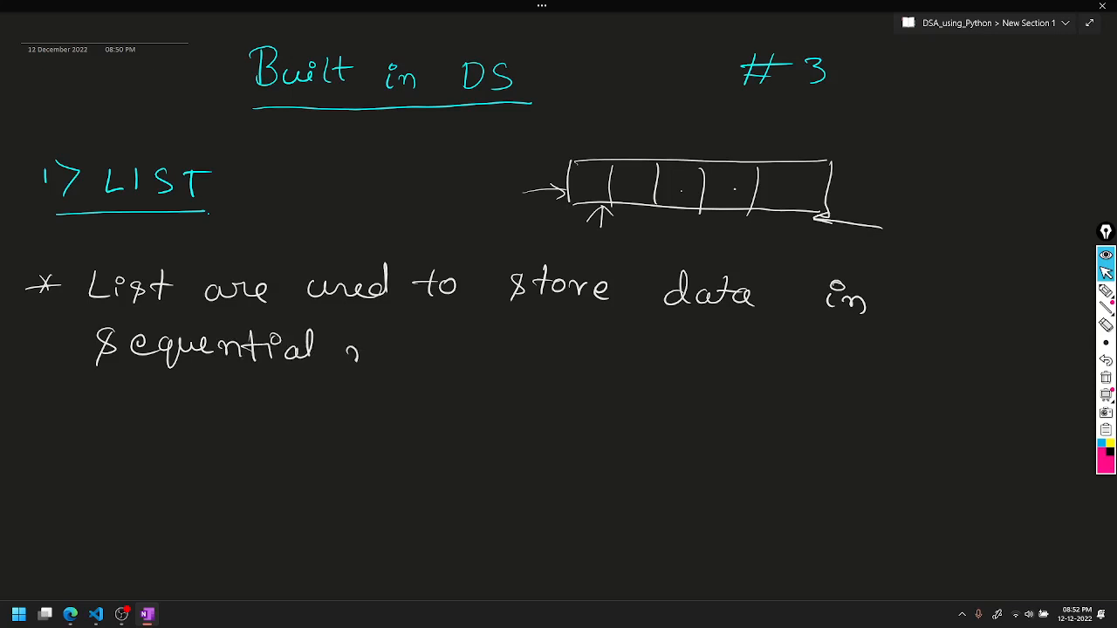
drag(349, 353, 451, 358)
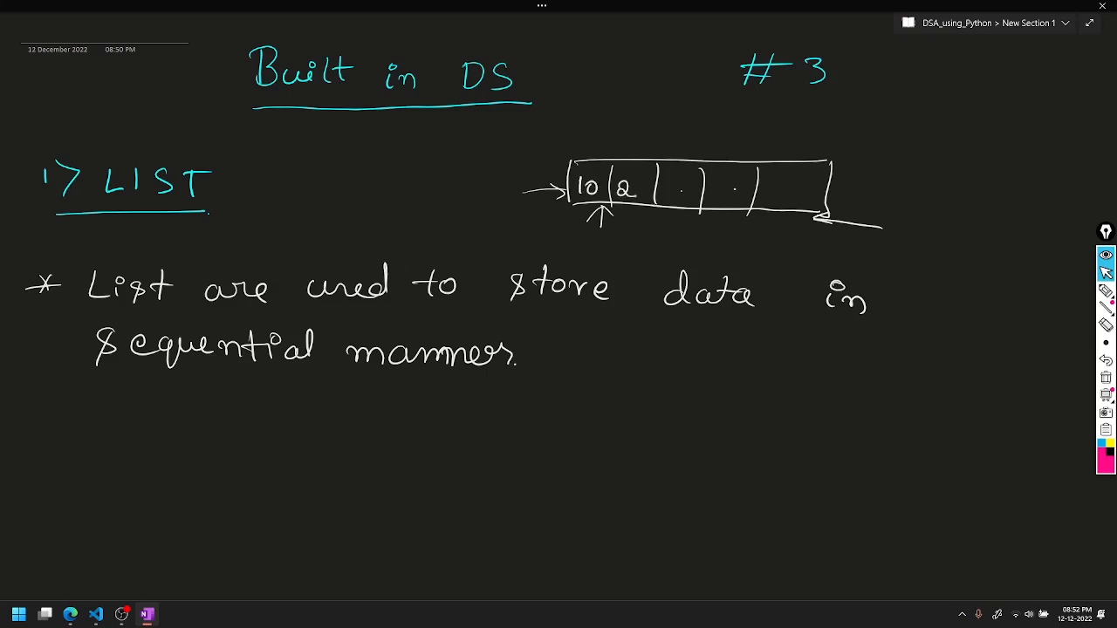
Write 10–50 in the cells, number them 0–4 above, and label the numbers INDEX with an arrow.
drag(620, 188, 699, 189)
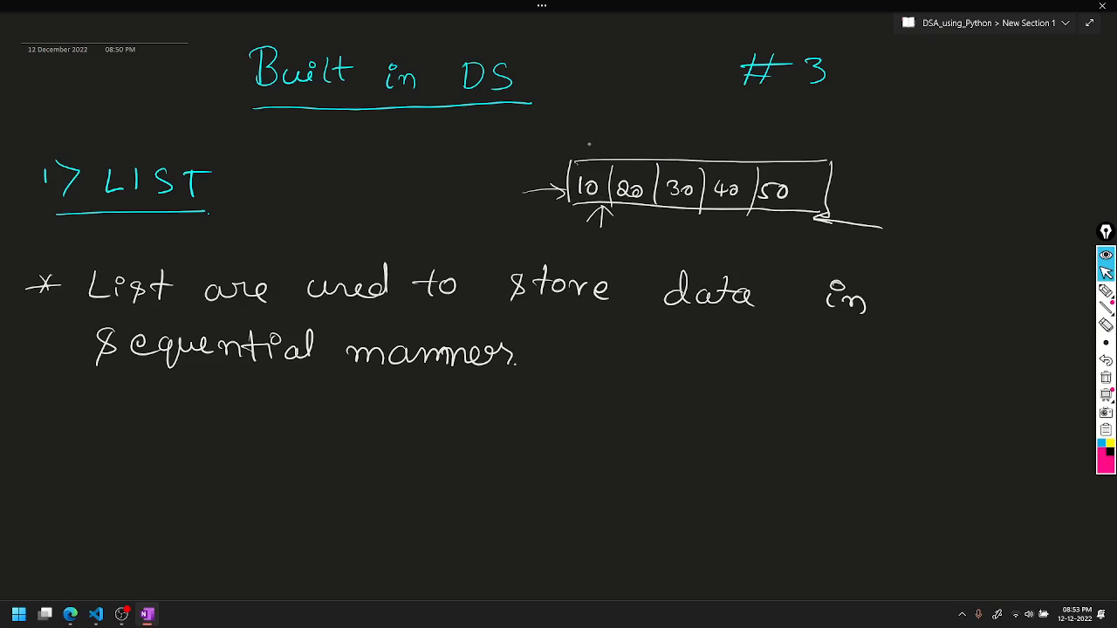
text(0 1 2 3 4)
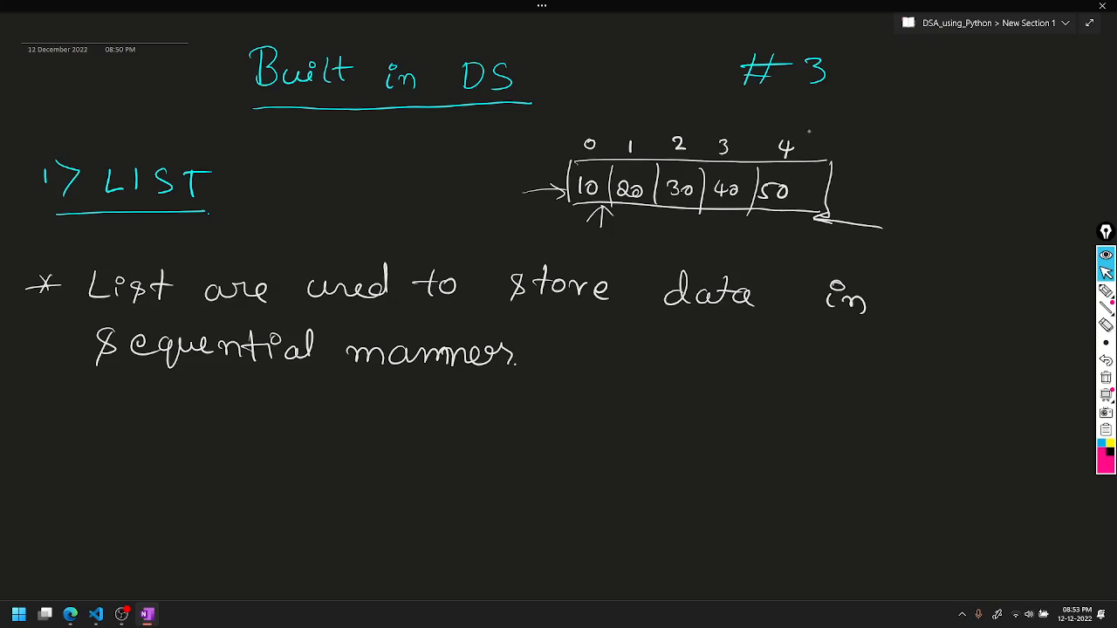
drag(911, 133, 811, 136)
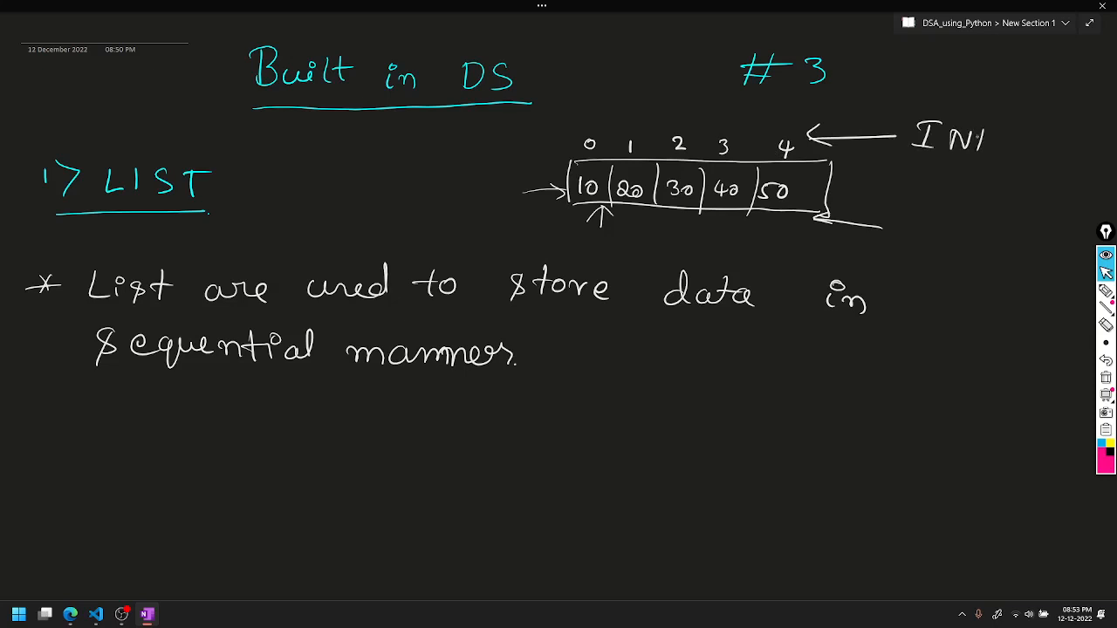
text(INDEX)
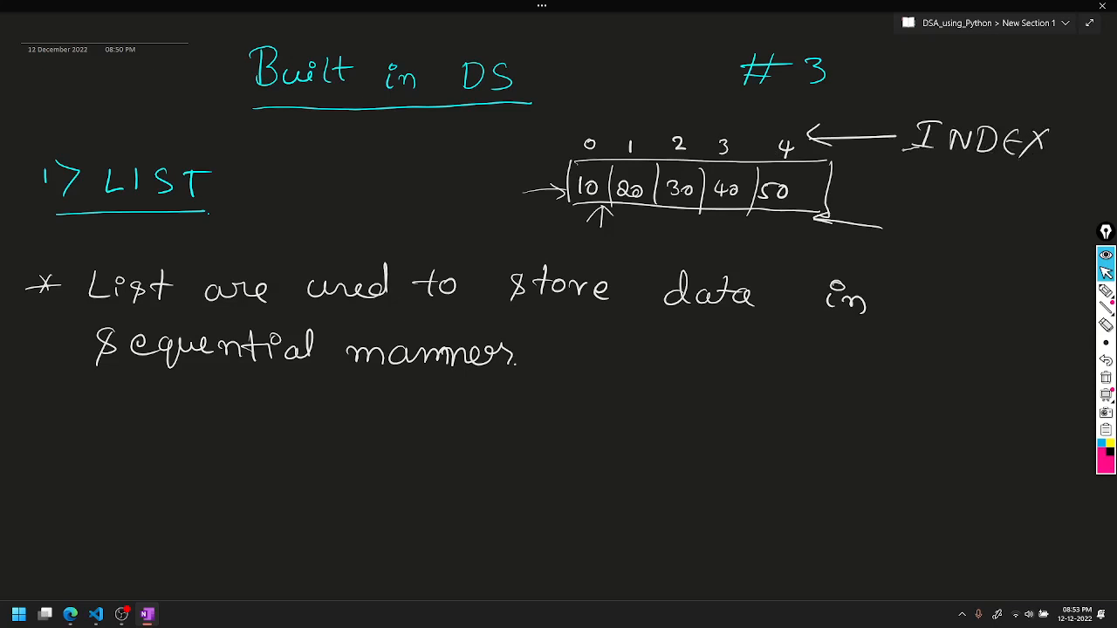
drag(908, 154, 1039, 165)
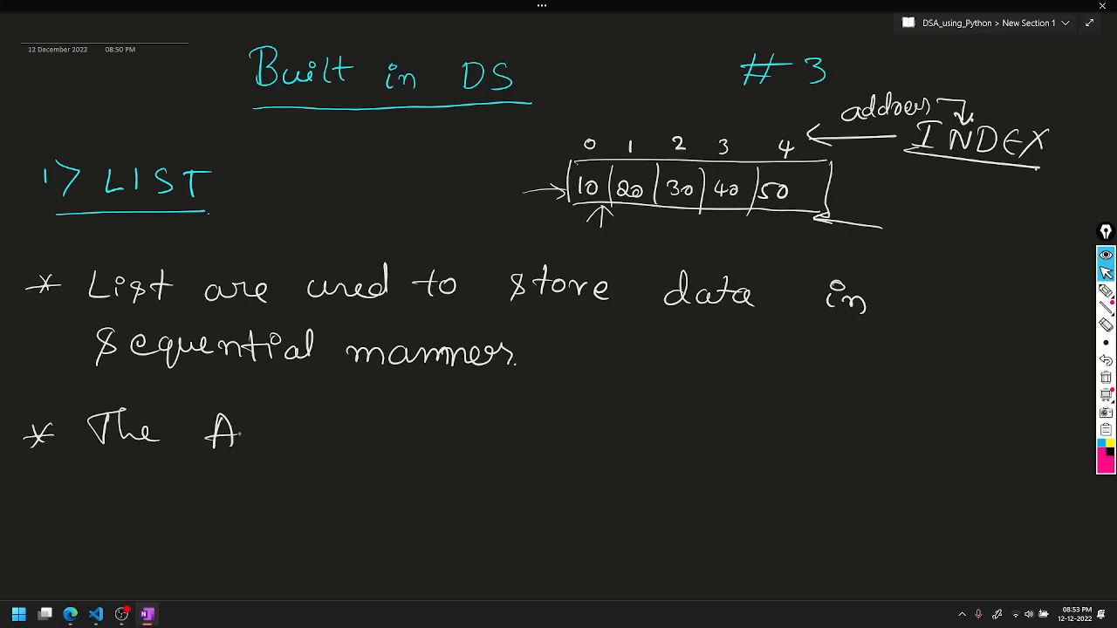
Handwrite 'The ADDRESS is present for every element and is called INDEX' and underline INDEX.
text(DDRESS)
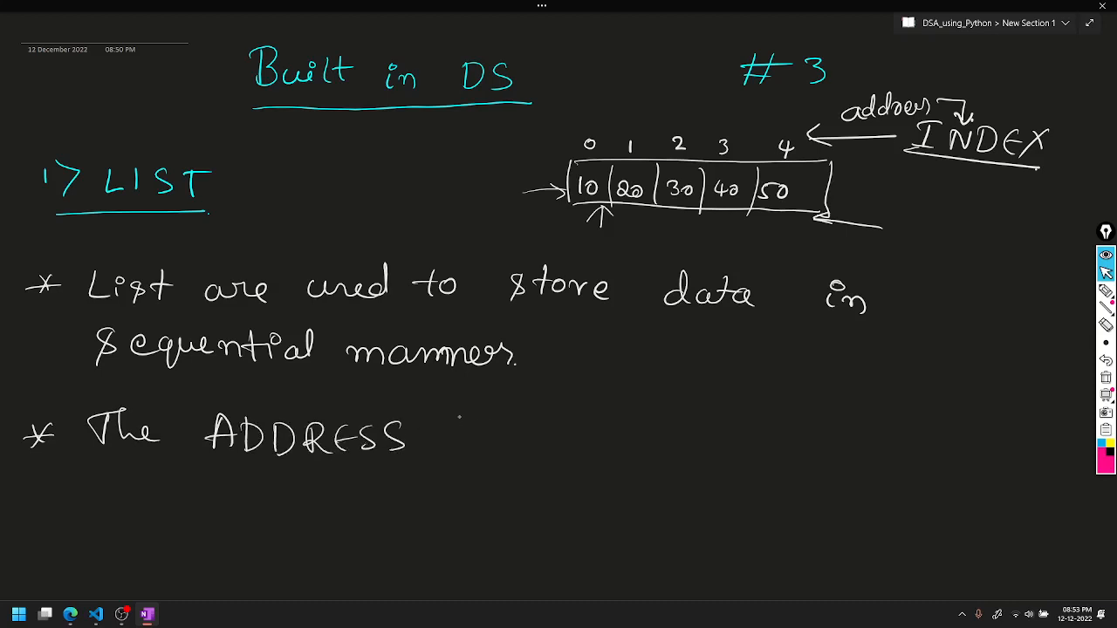
text(is present for every)
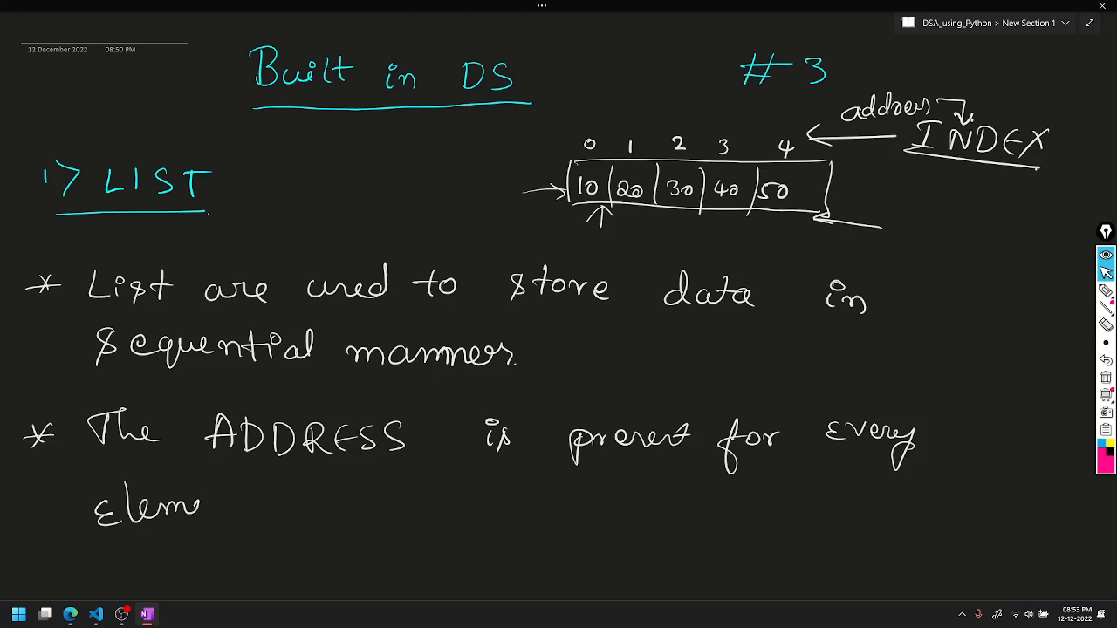
text(element as)
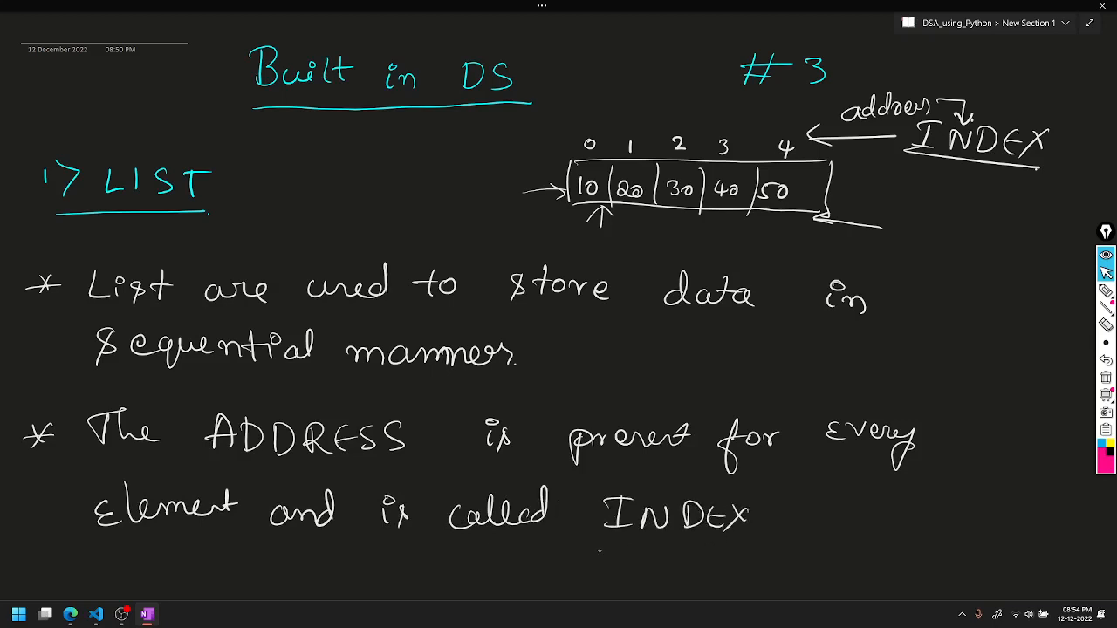
drag(603, 549, 733, 549)
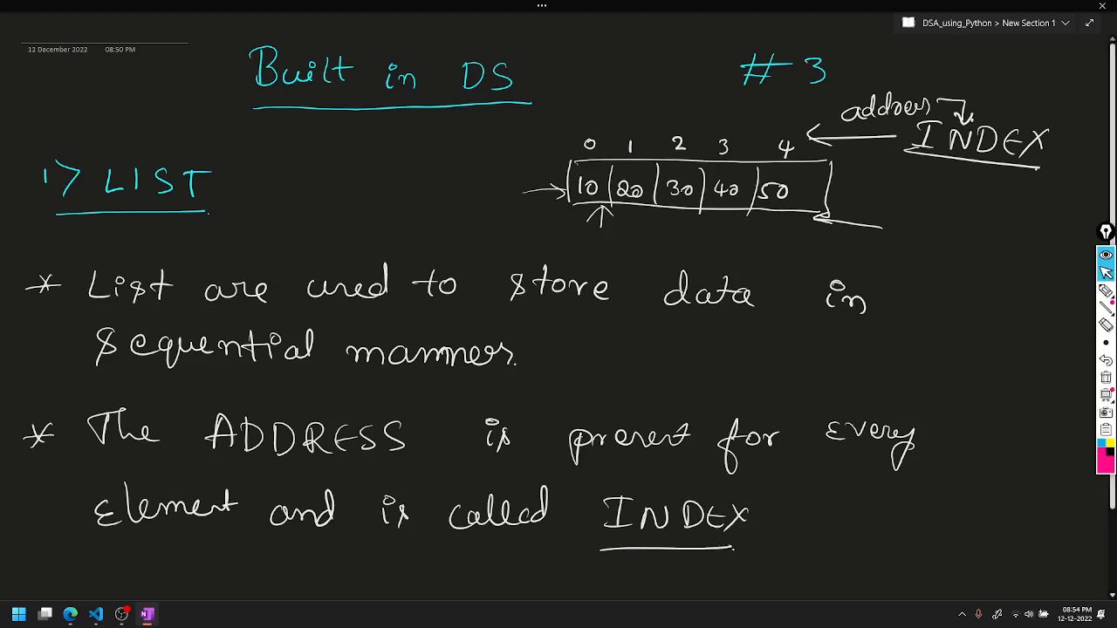
Undo the mistaken label, write 'Numb_list =' beside the boxes and draw an arrow before index 0.
scroll(down, 3)
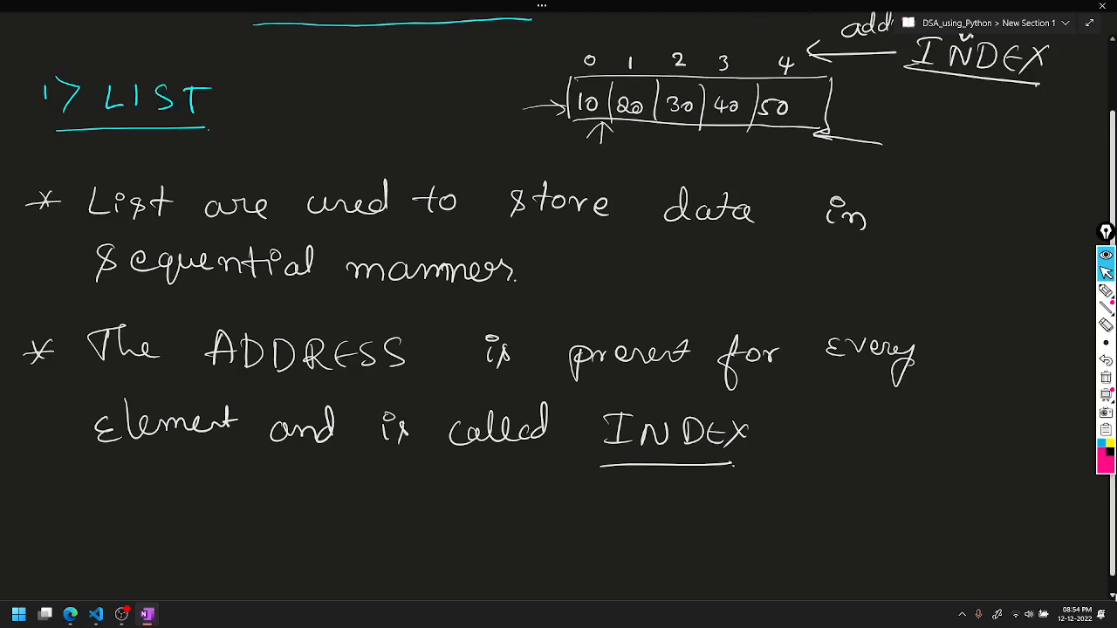
scroll(down, 3)
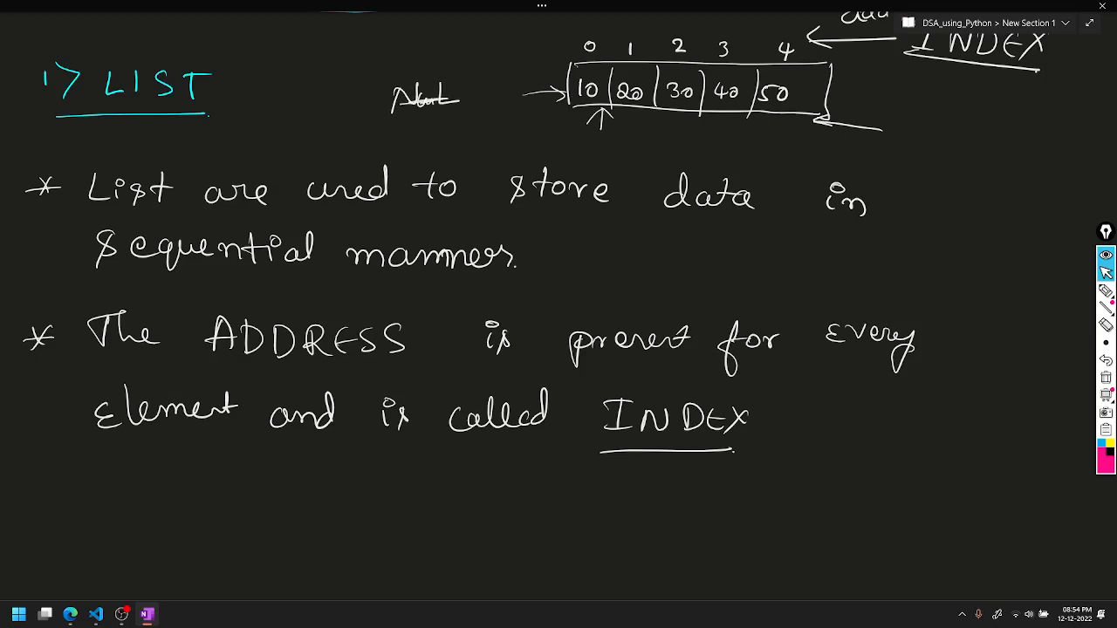
key(ctrl+z)
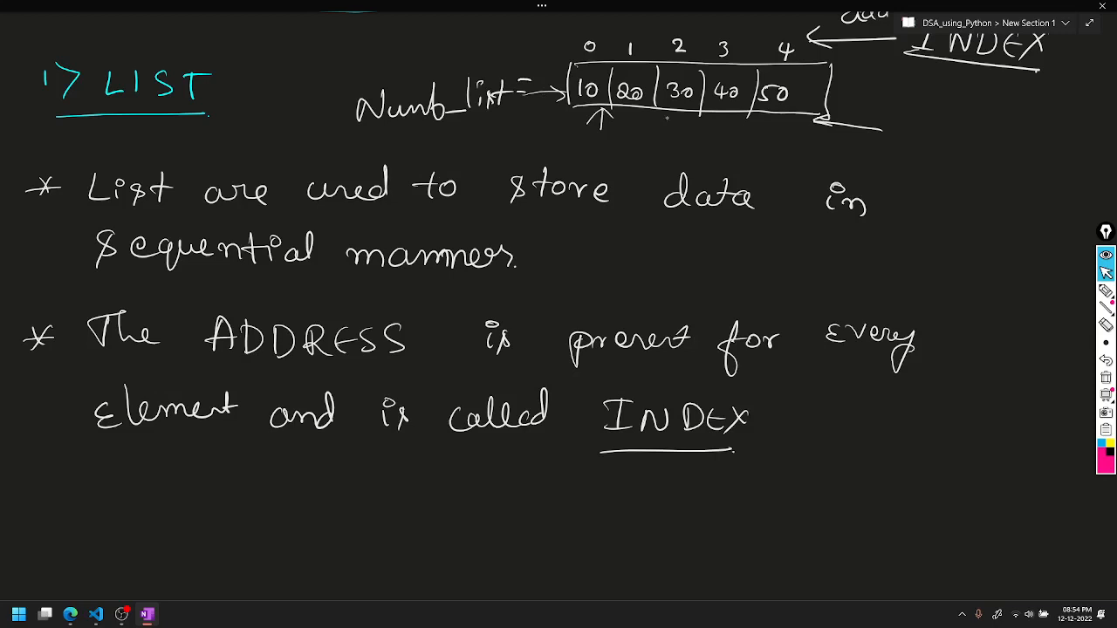
drag(573, 49, 521, 52)
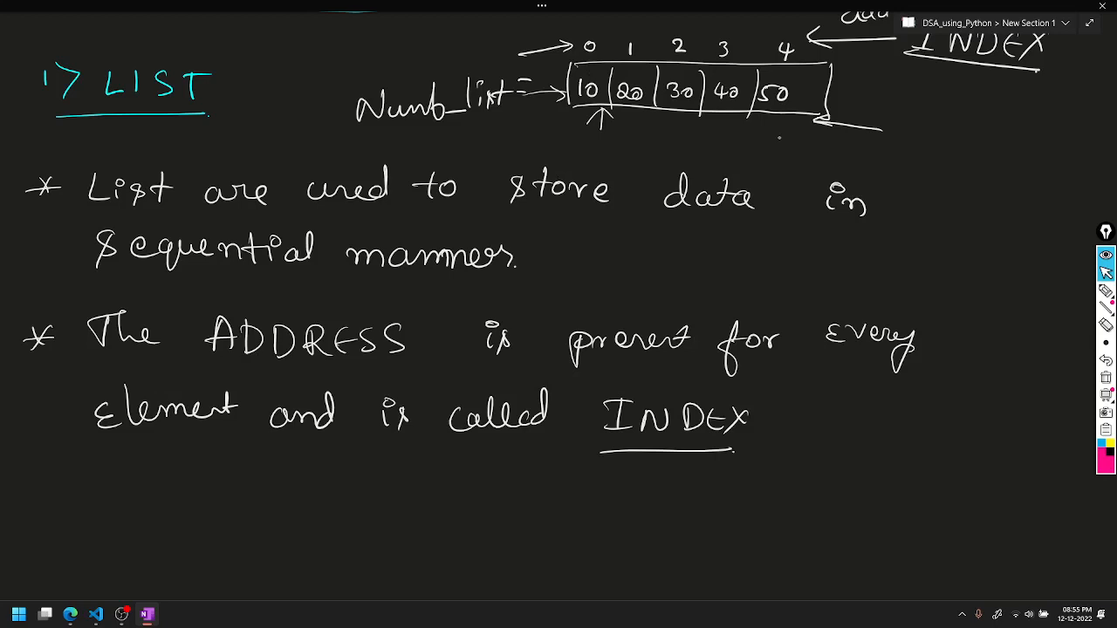
Mark +1 to +4 above the boxes and -5 to -1 below, then start a new bullet.
text(-1)
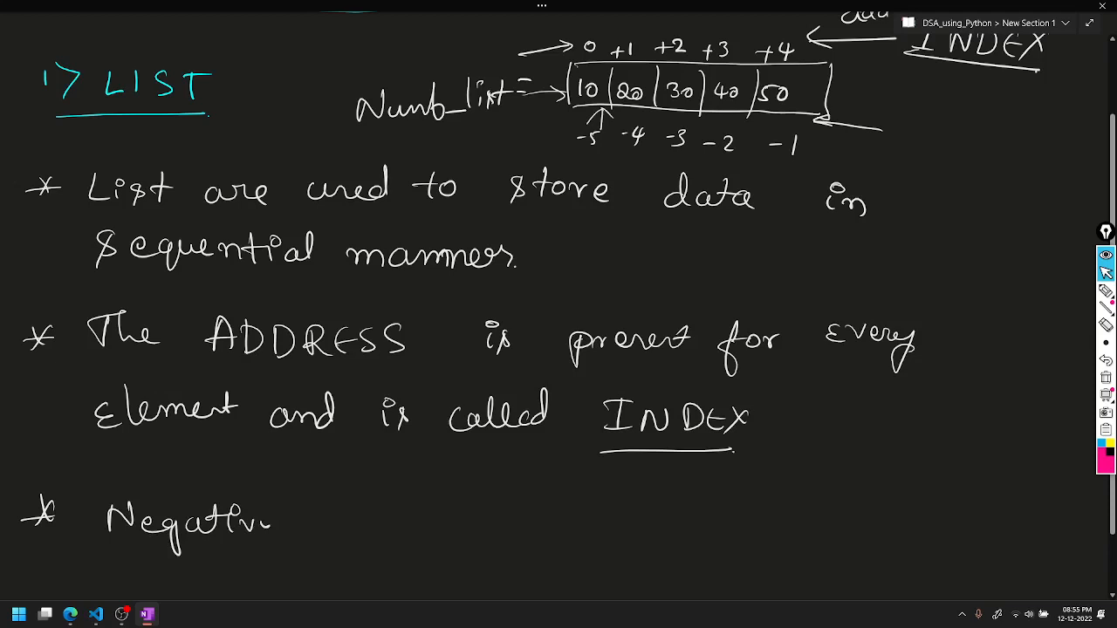
Handwrite 'Negative indexing supported (Last → First)' on the bullet line.
text(ind)
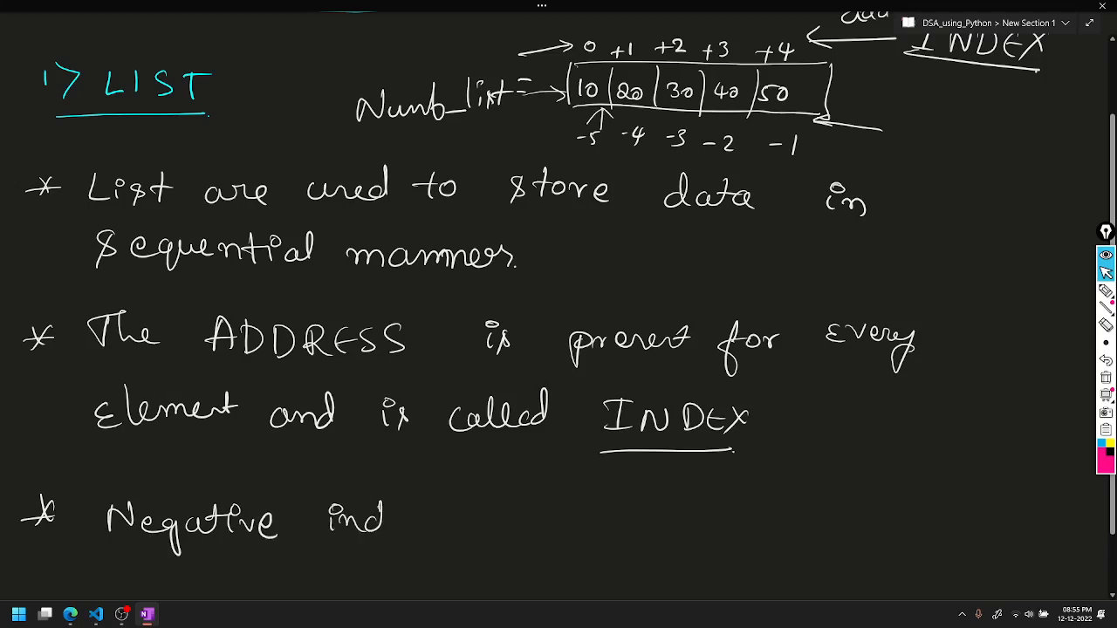
text(indexing)
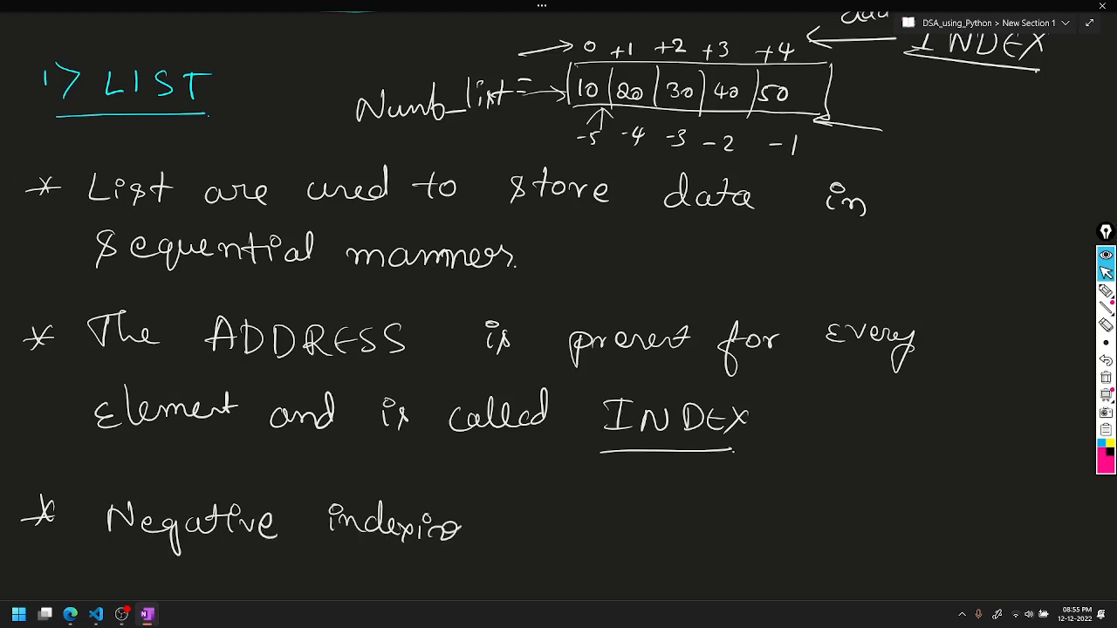
text(Sup.)
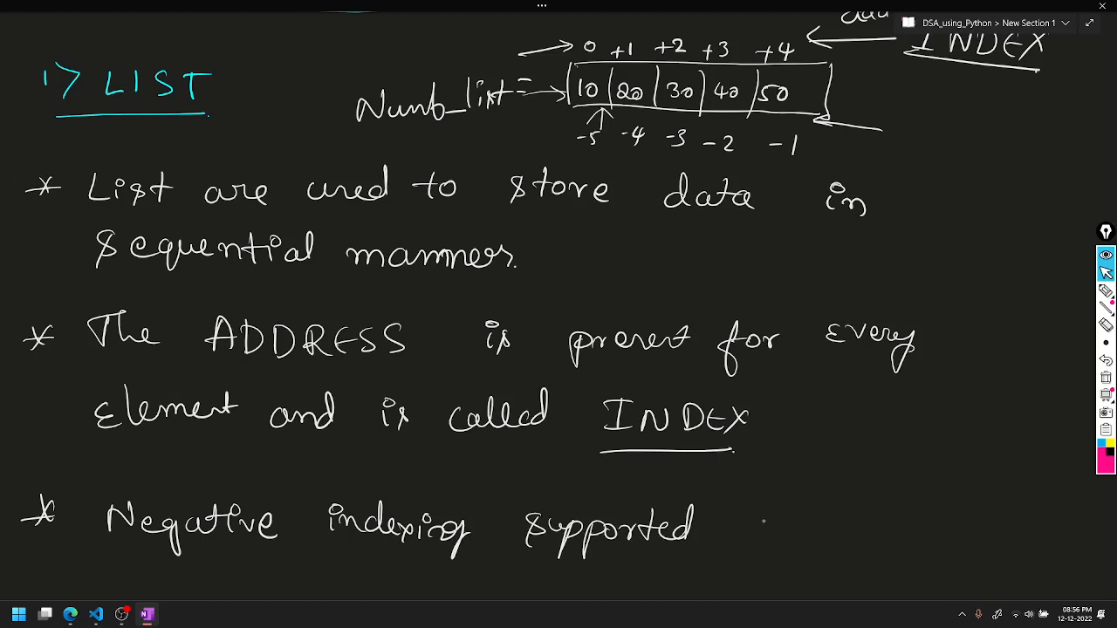
drag(777, 489, 847, 541)
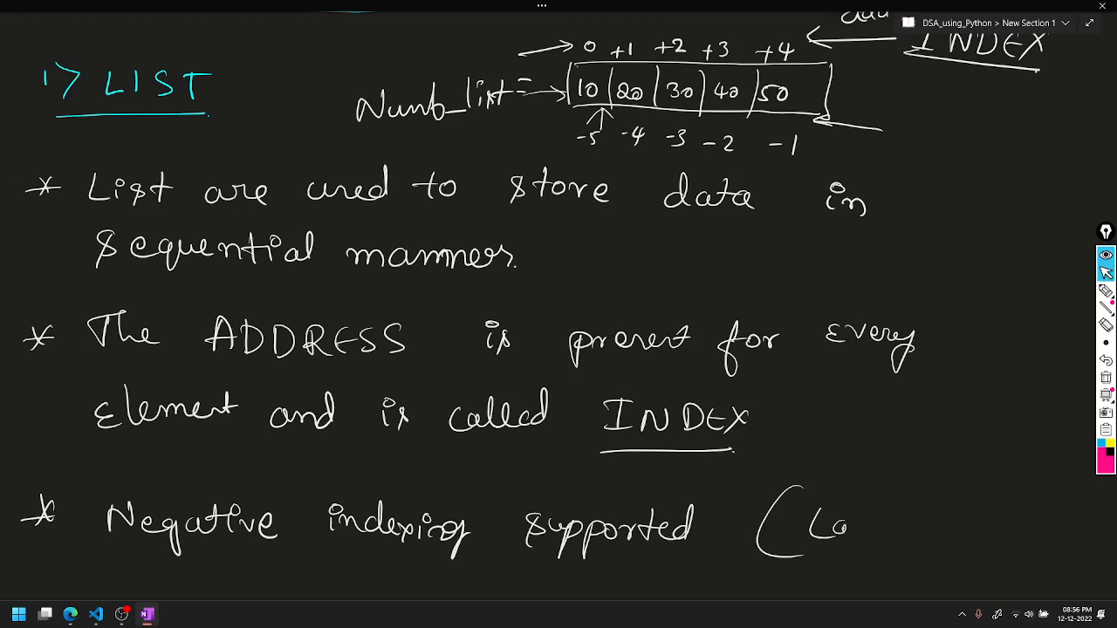
drag(829, 523, 969, 524)
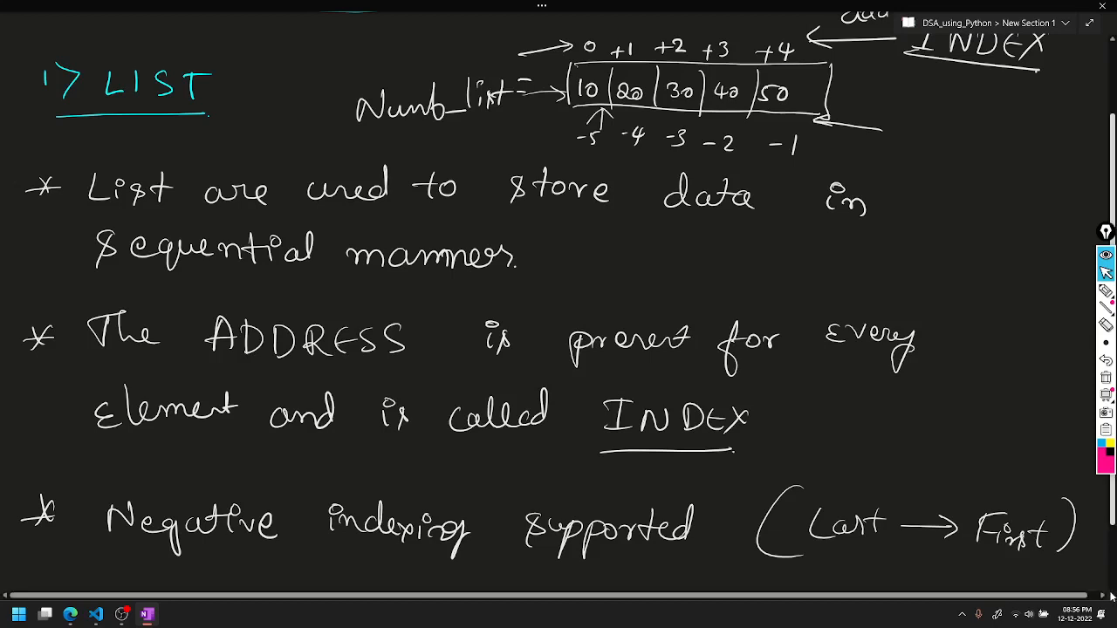
scroll(down, 3)
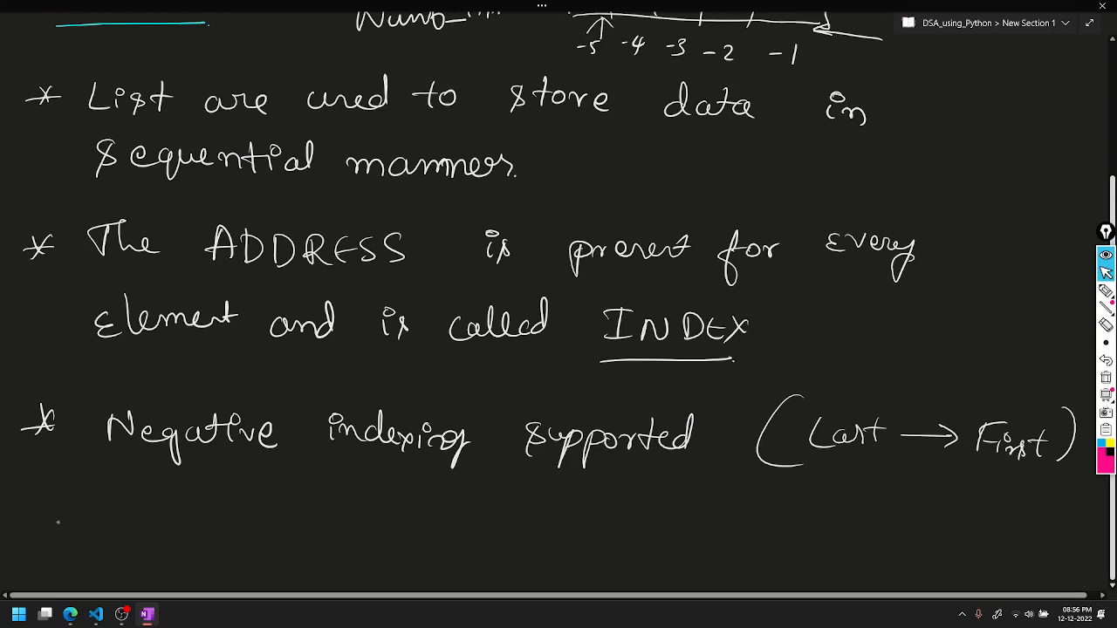
Start a new asterisk bullet with empty square brackets '[ ]' followed by an arrow.
drag(131, 506, 157, 568)
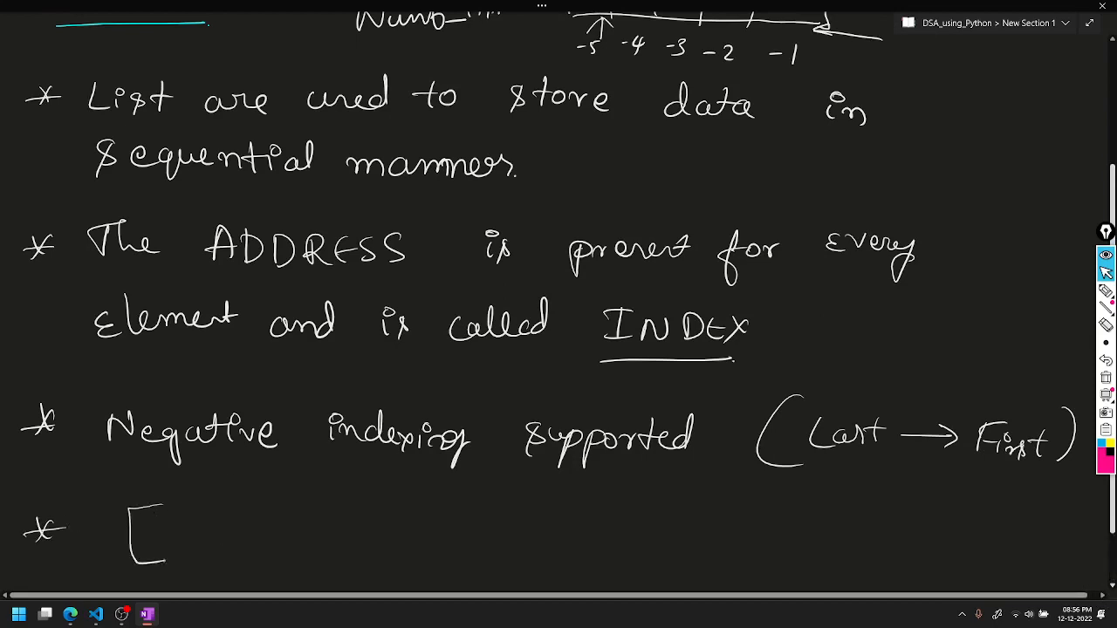
drag(306, 498, 328, 559)
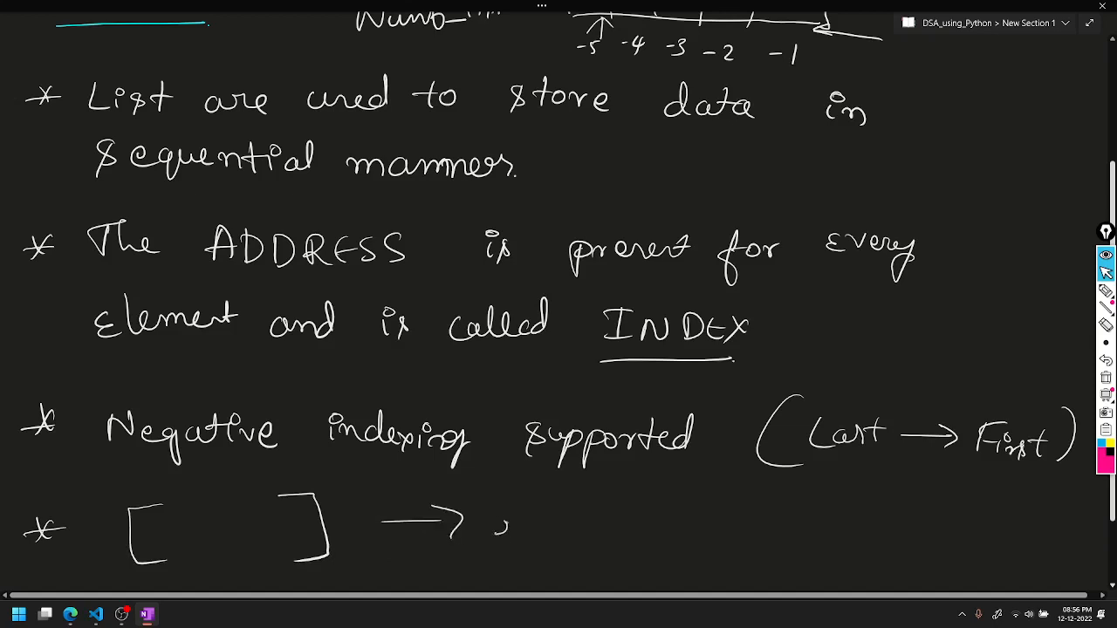
drag(489, 532, 590, 533)
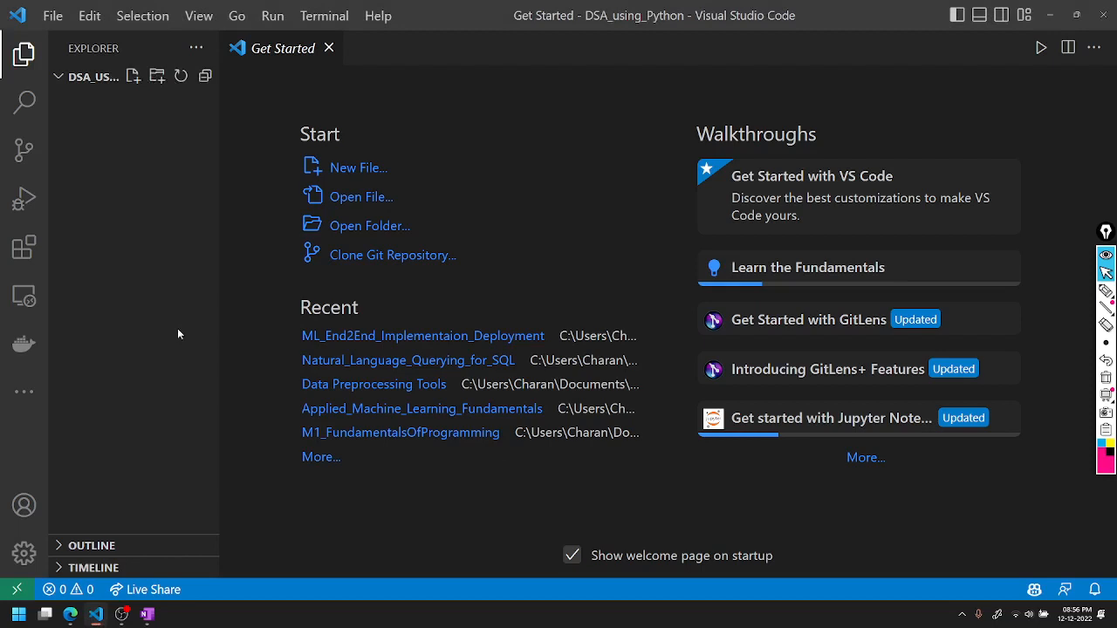
Create list.py in the DSA_using_Python folder, then begin another new file (list.ipynb).
click(133, 76)
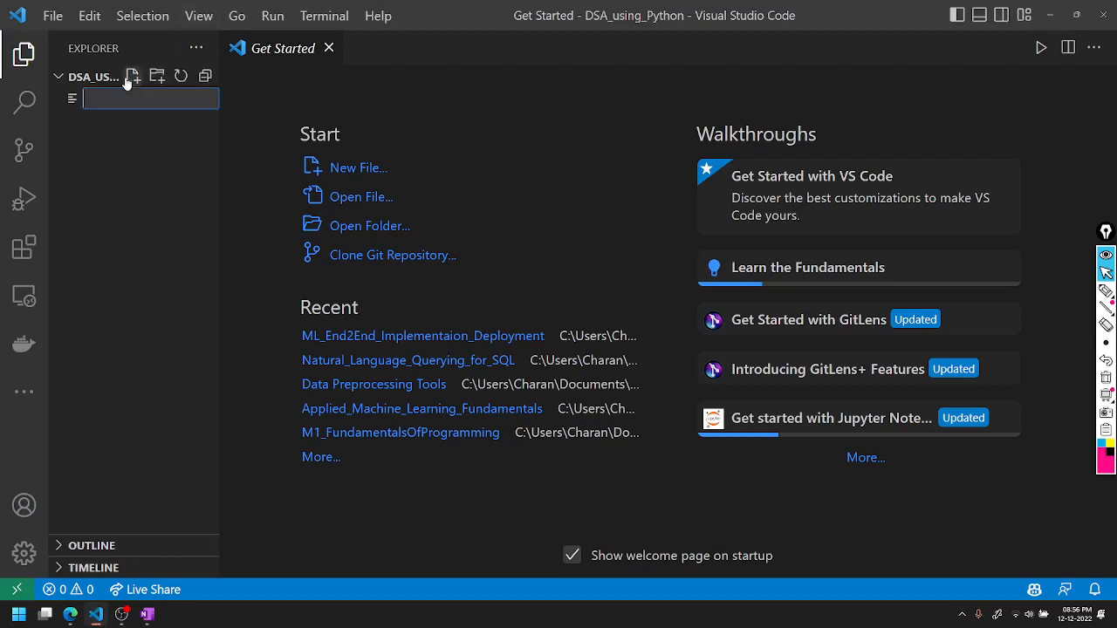
text(list)
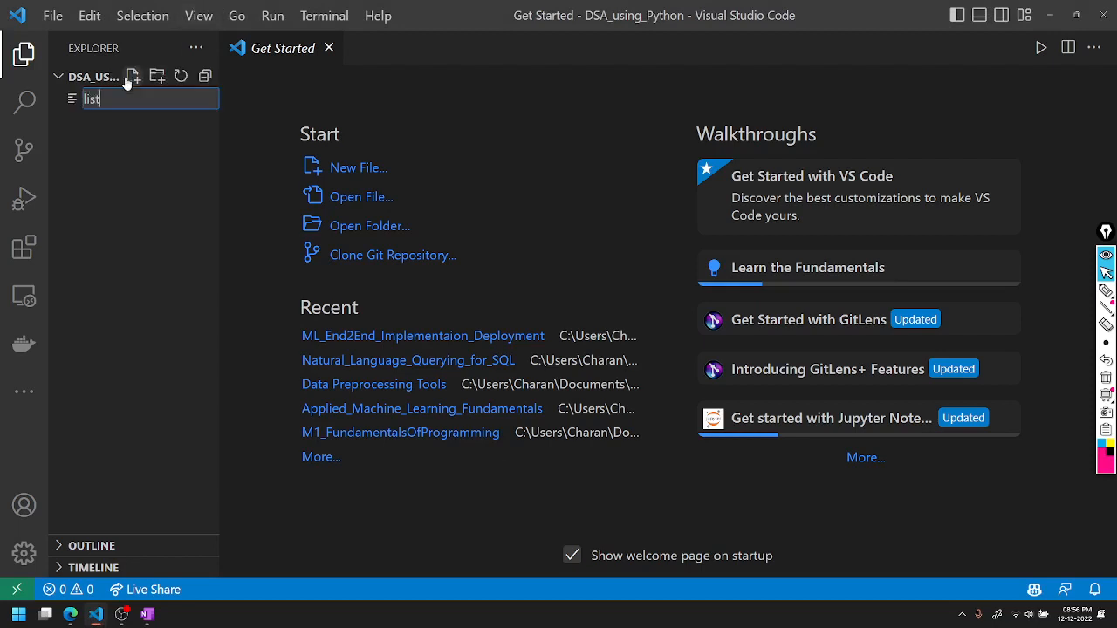
text(.py)
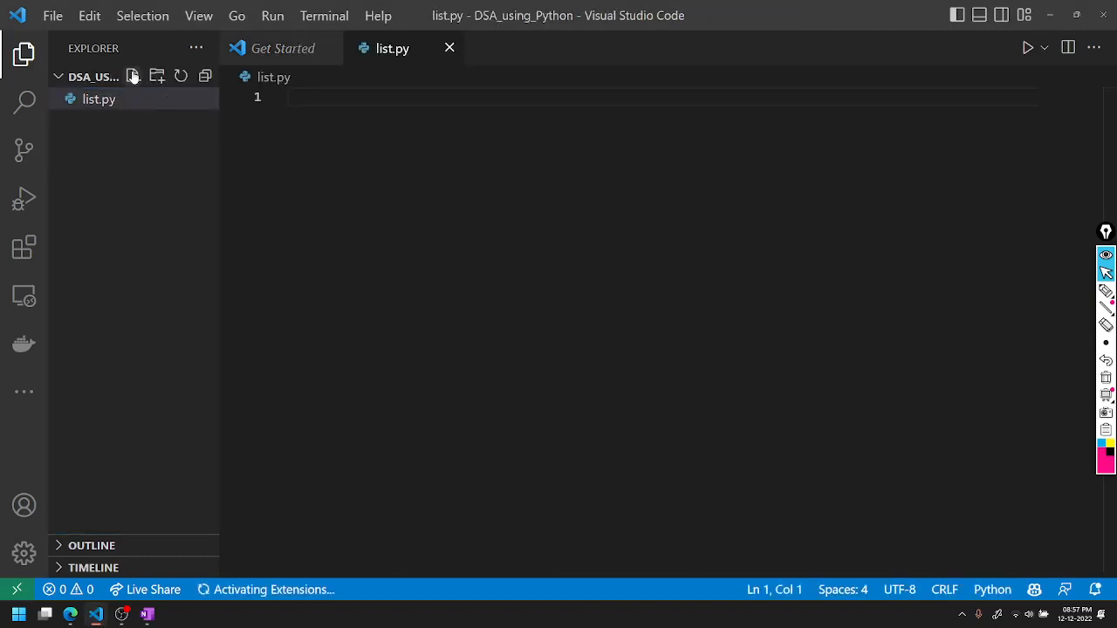
click(132, 77)
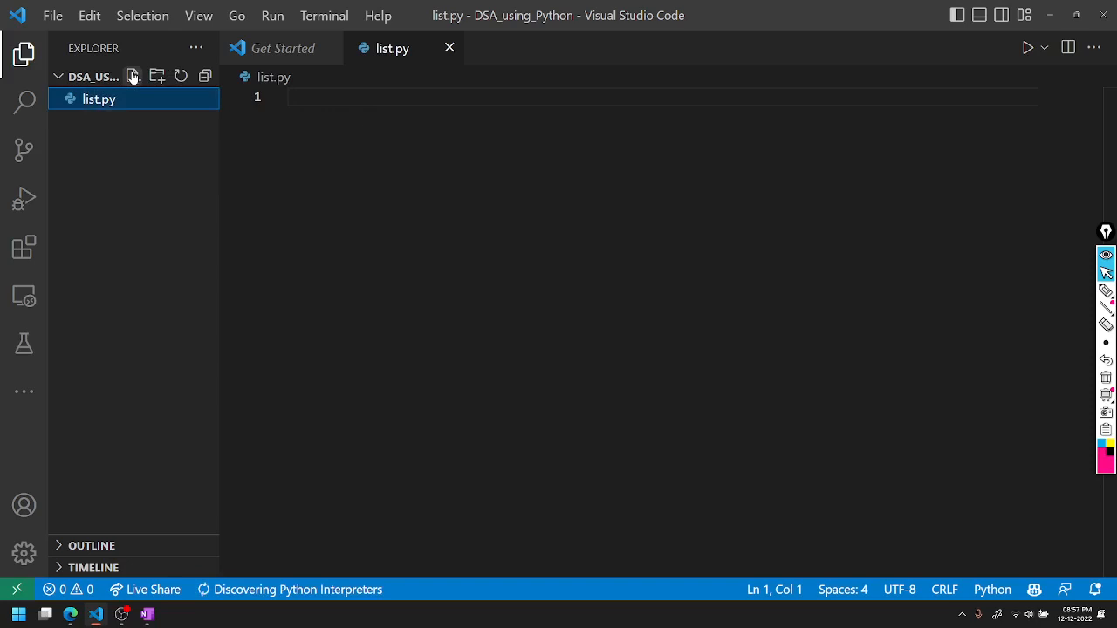
click(133, 77)
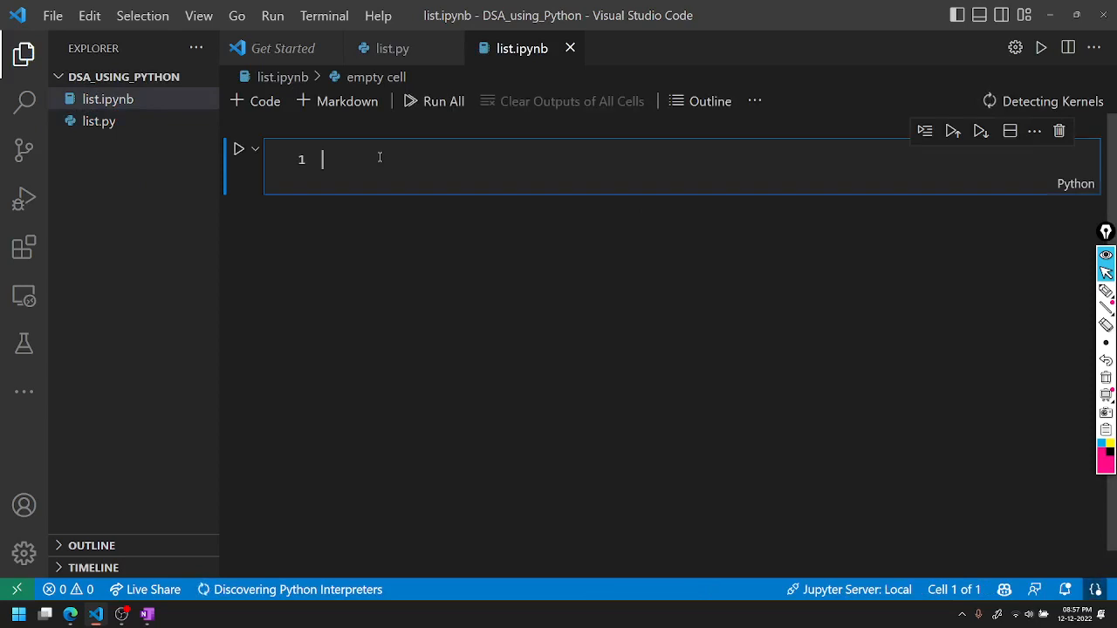
Write Number_list as a numeric list starting 10, 22.22, 30 ... 100 and save.
text(Number)
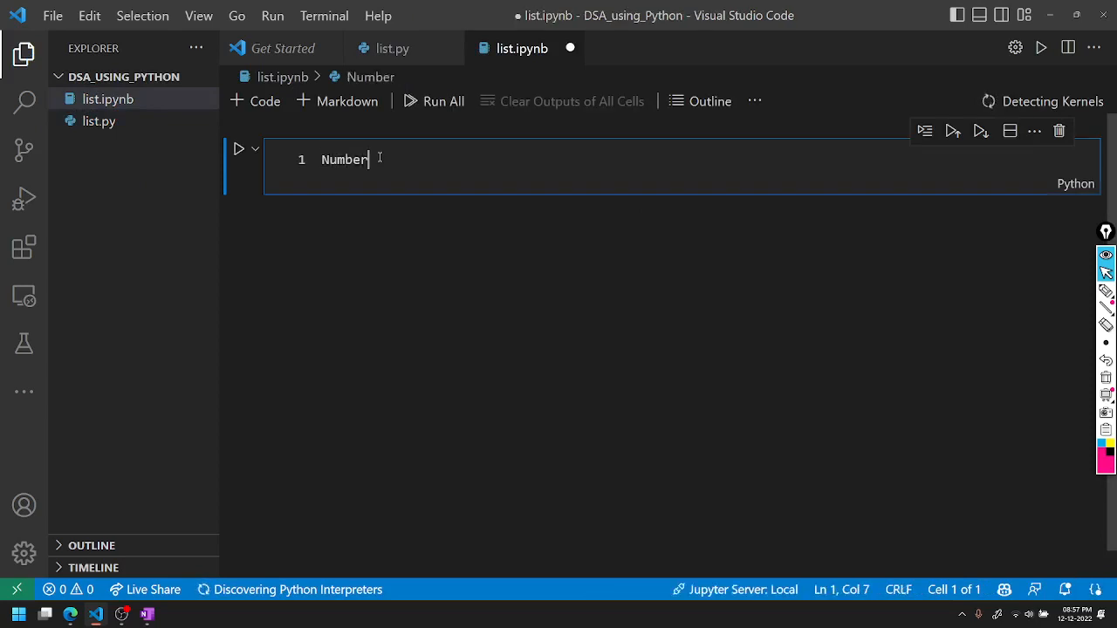
text(_list)
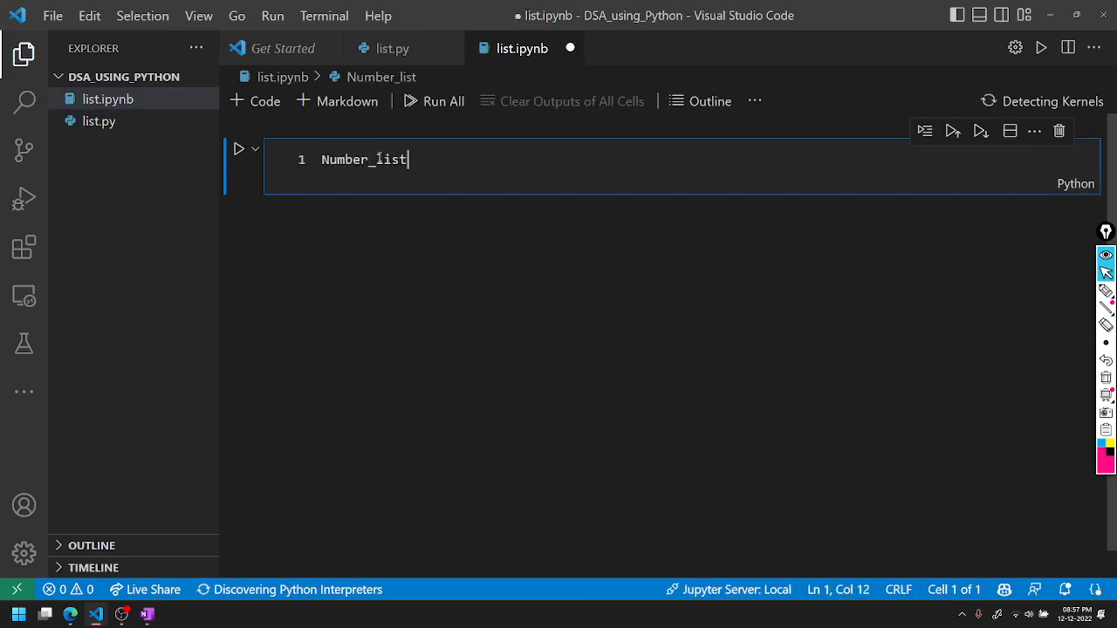
text(=)
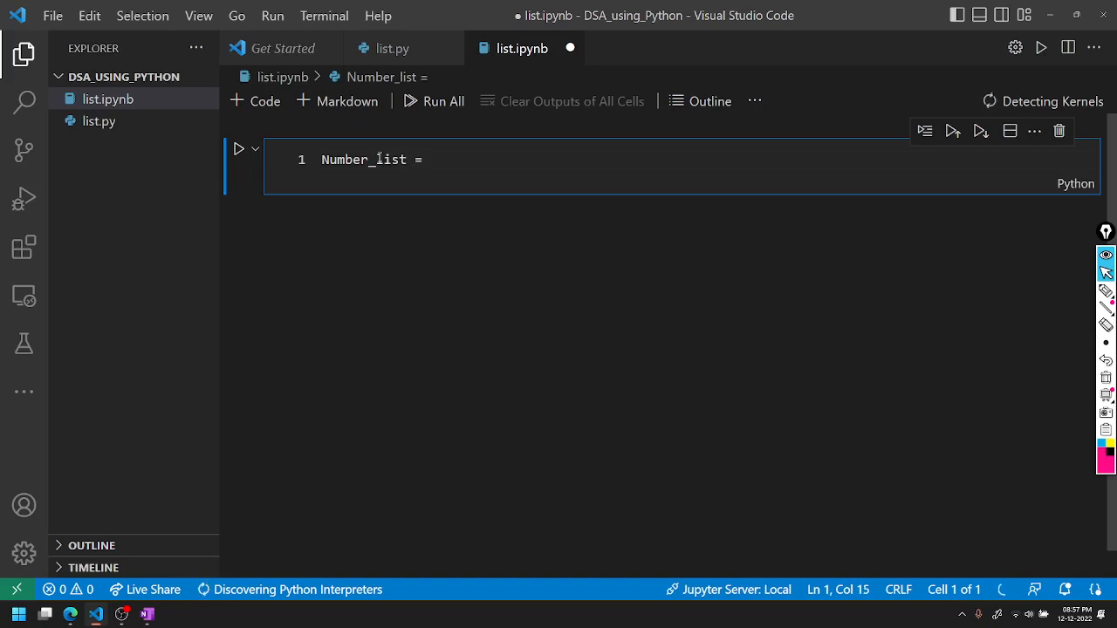
text([1, 2, 3, 4, 5, 6, 7, 8, 9, 10])
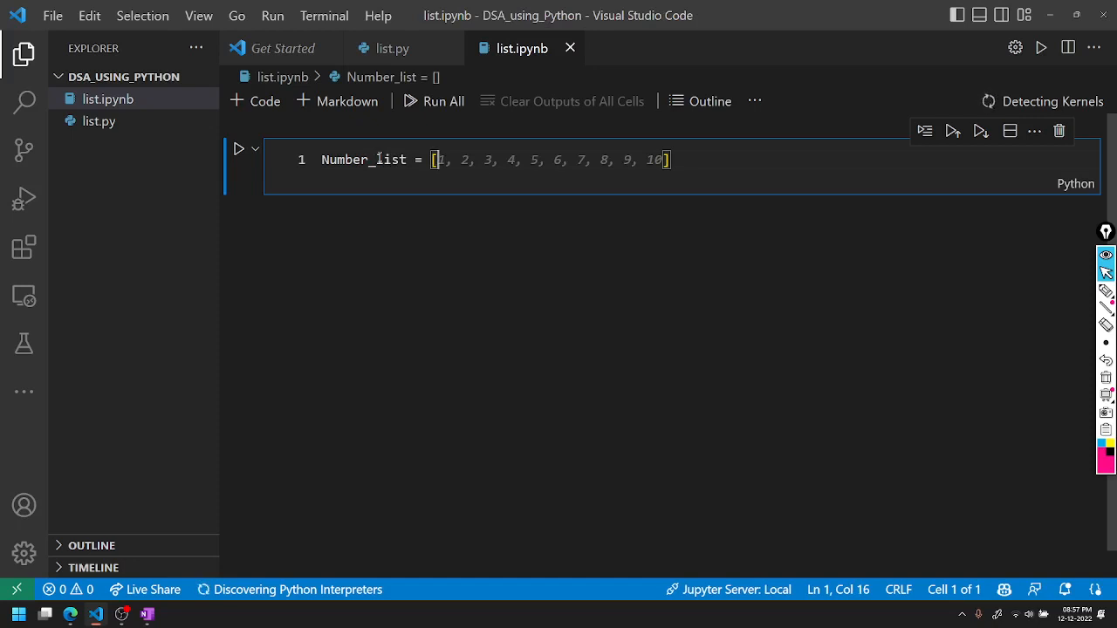
text(1)
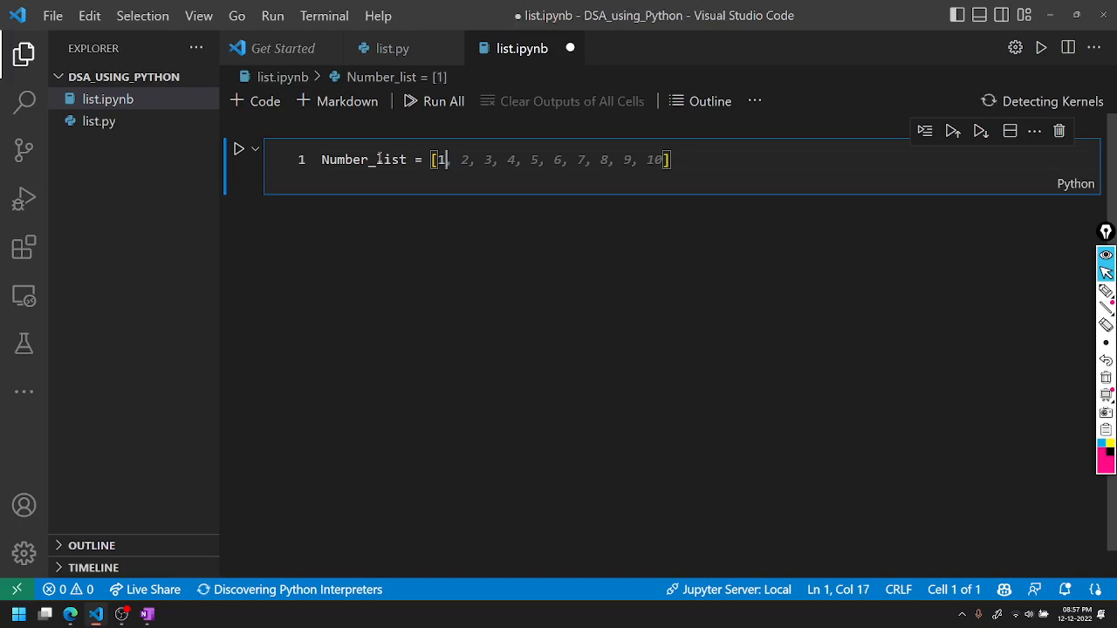
text(0,)
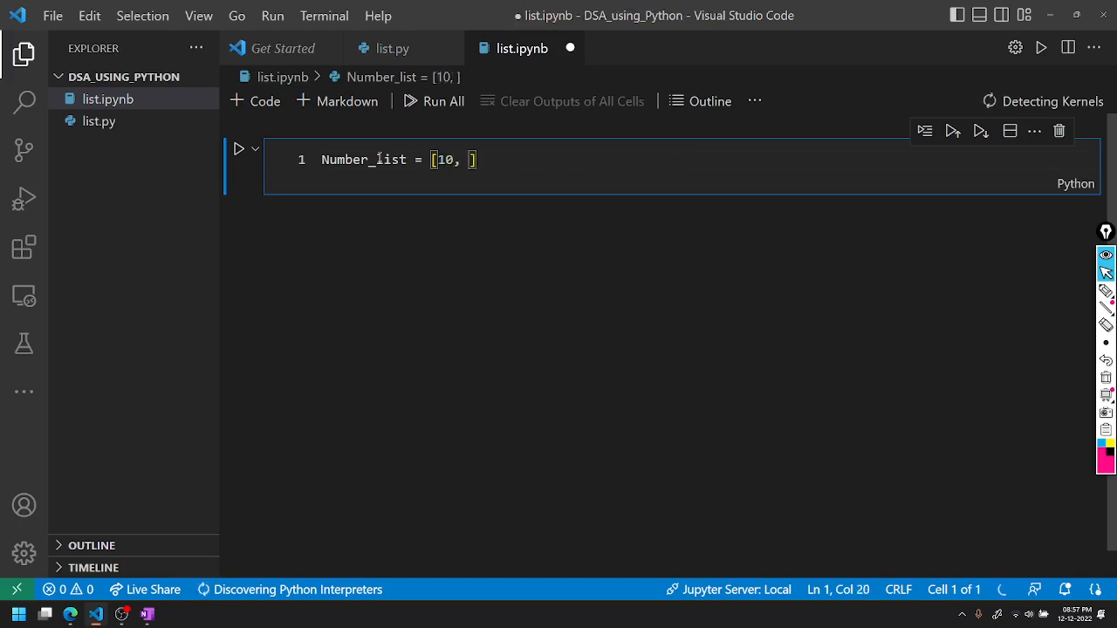
text(22.2)
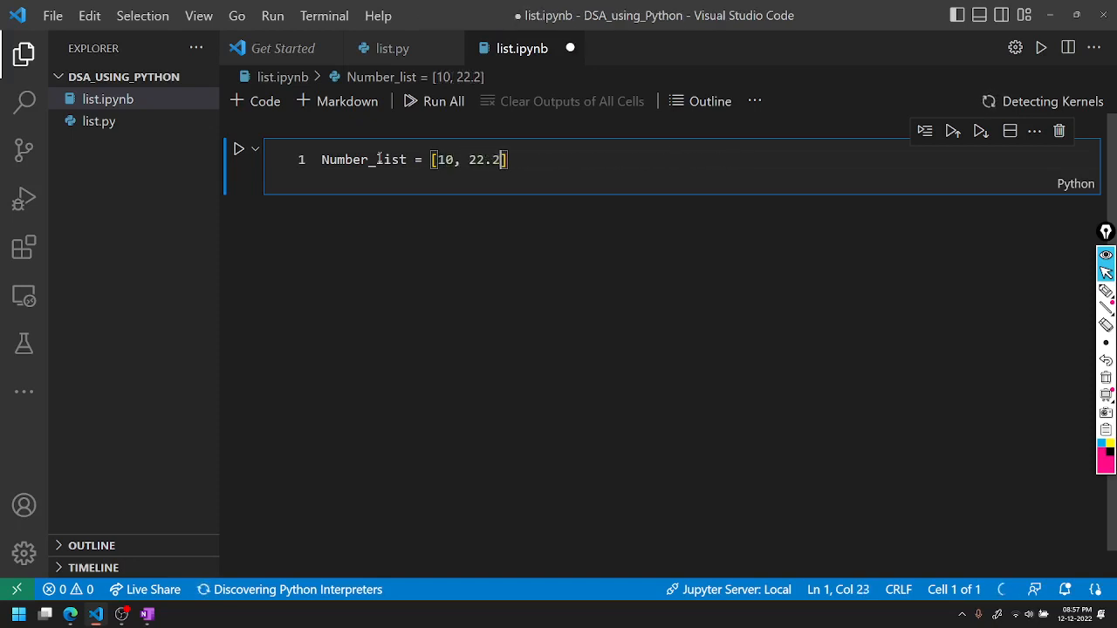
text(2, 30, 40, 50, 60, 70, 80, 90, 100)
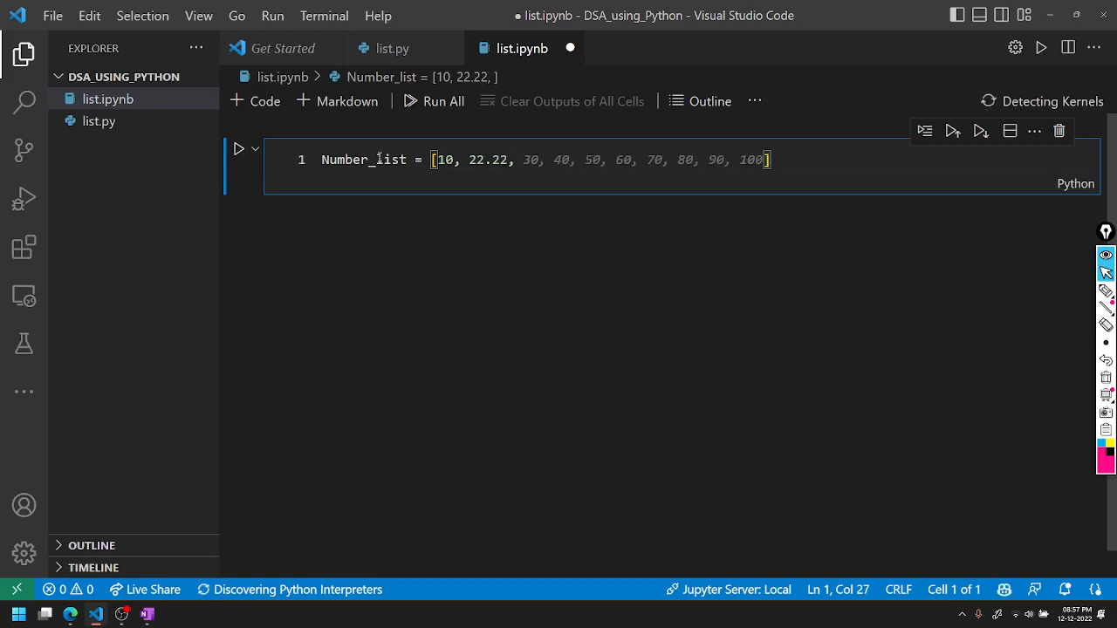
key(ctrl+s)
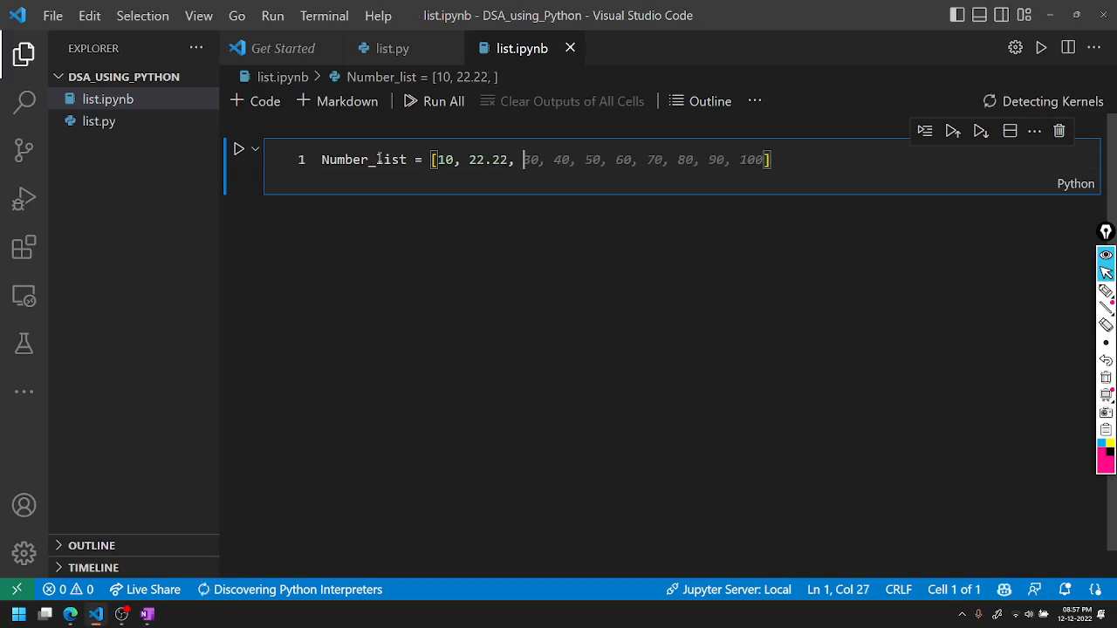
Revise the list to mixed types: 10, 22.22, "hello" and 'C'.
text("hello")
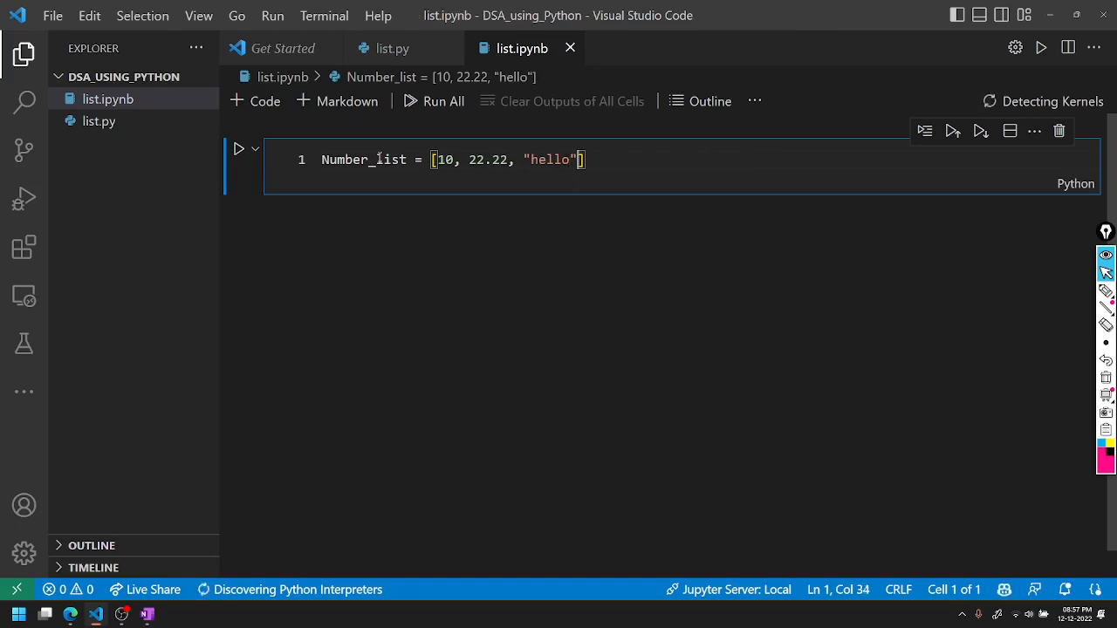
text(,)
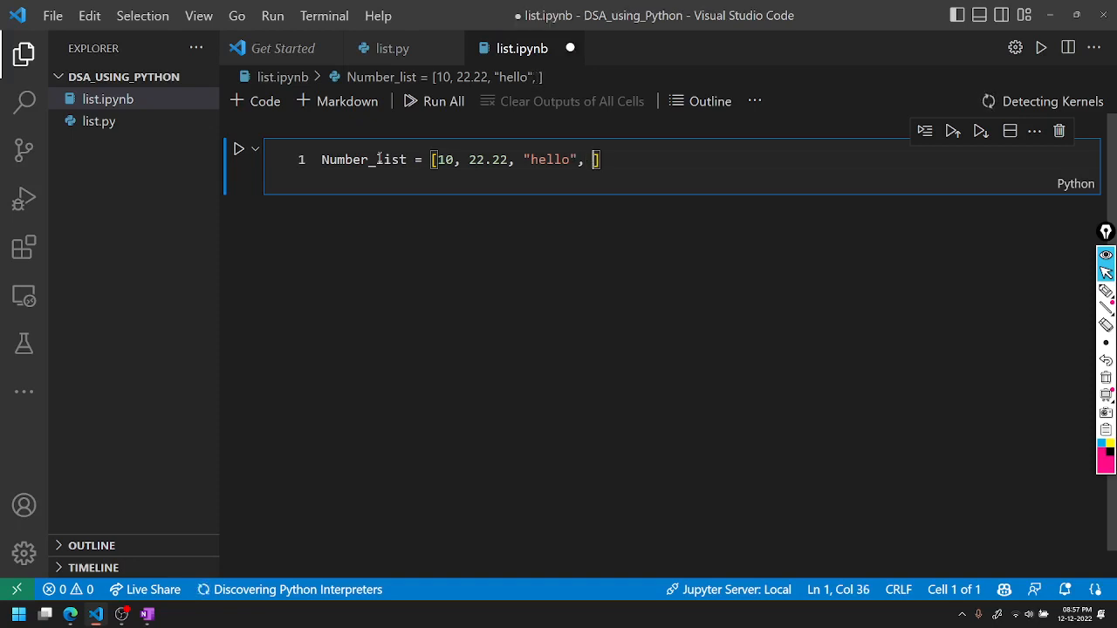
text(")
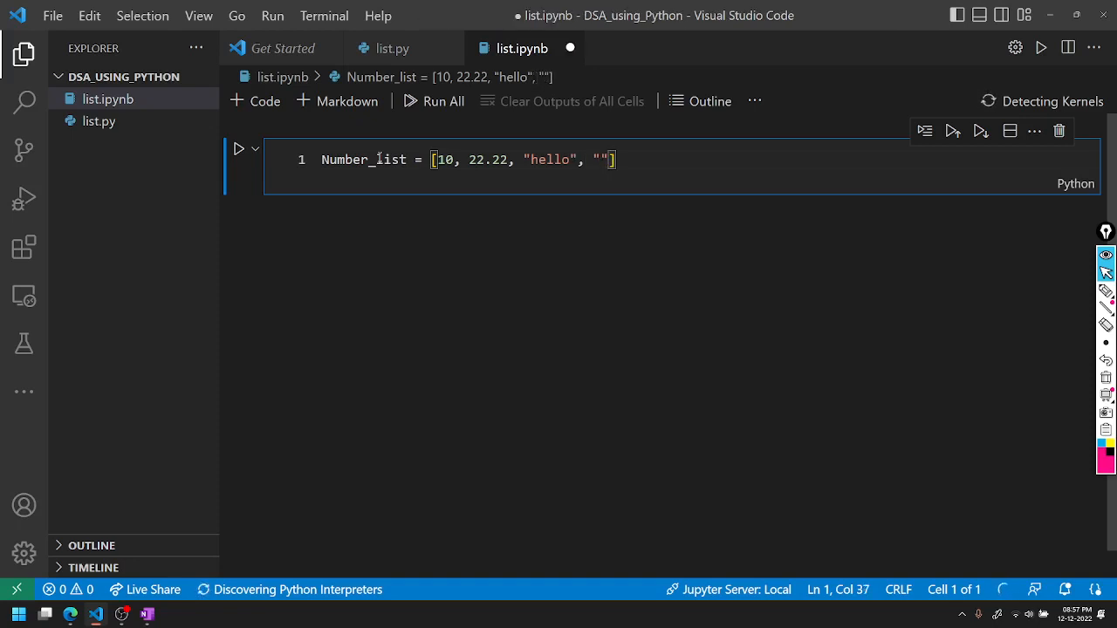
text(A)
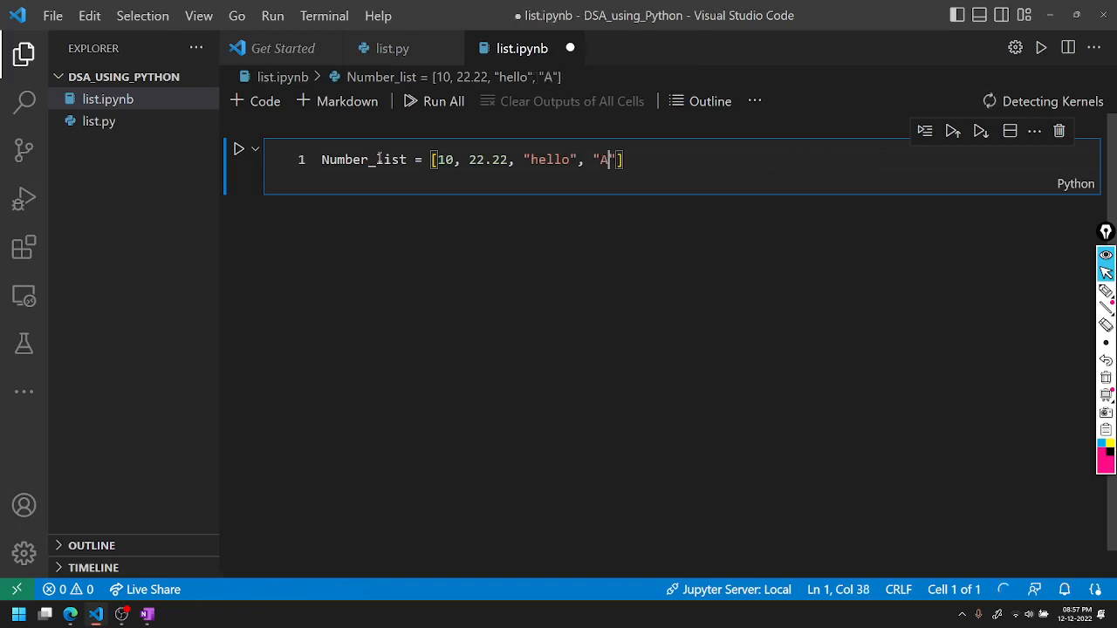
key(BackSpace)
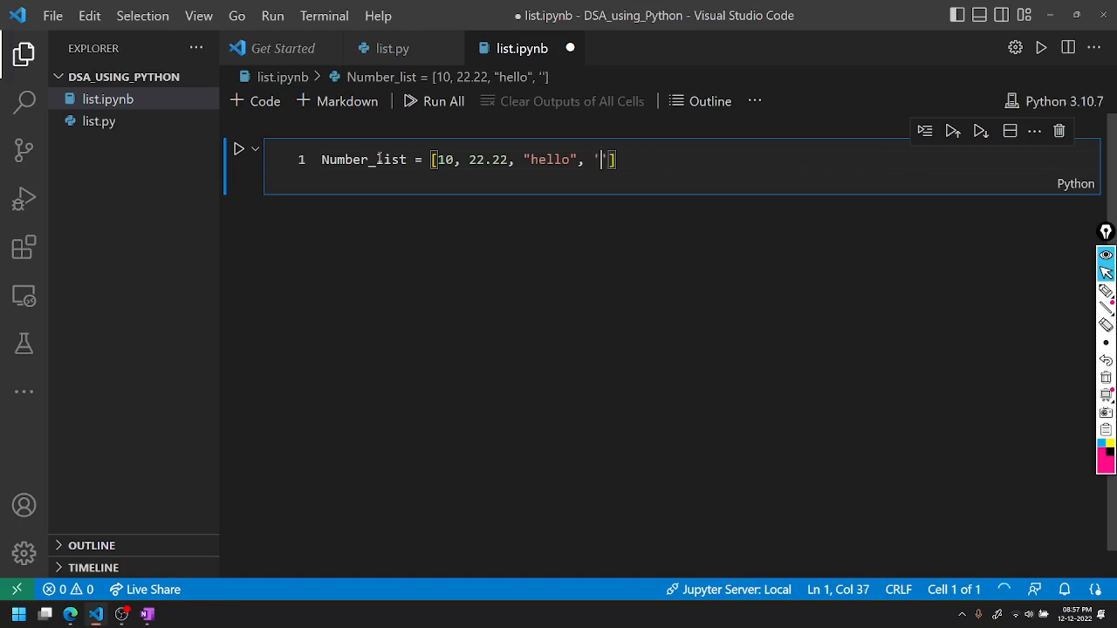
text(C)
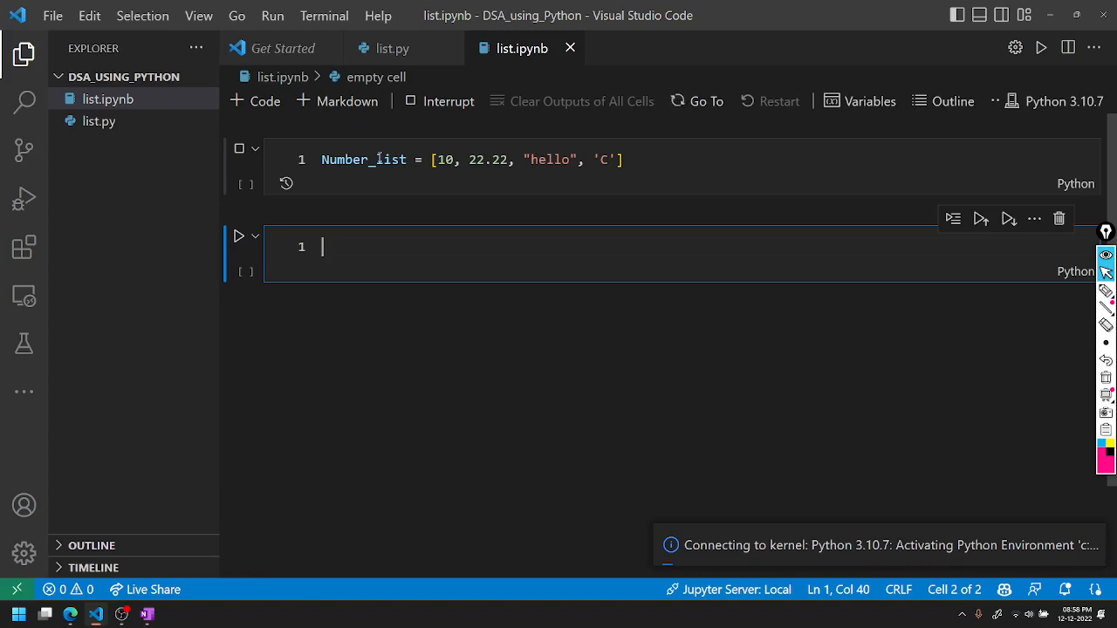
Add a cell printing Number_list, run it to show [10, 22.22, 'hello', 'C'], and start a third cell.
text(NUm)
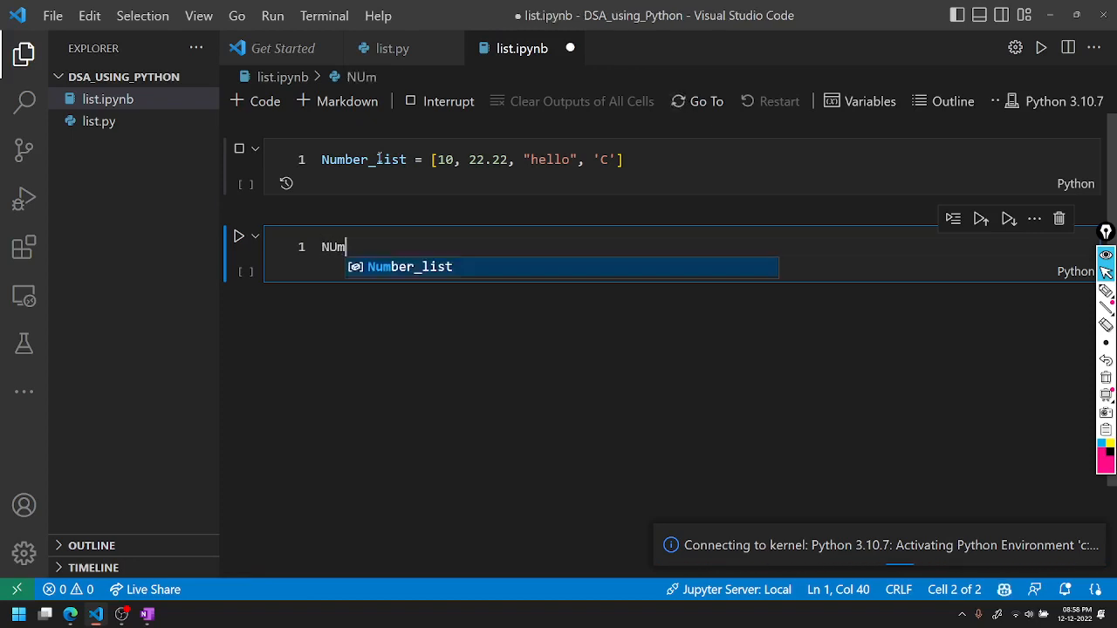
key(Tab)
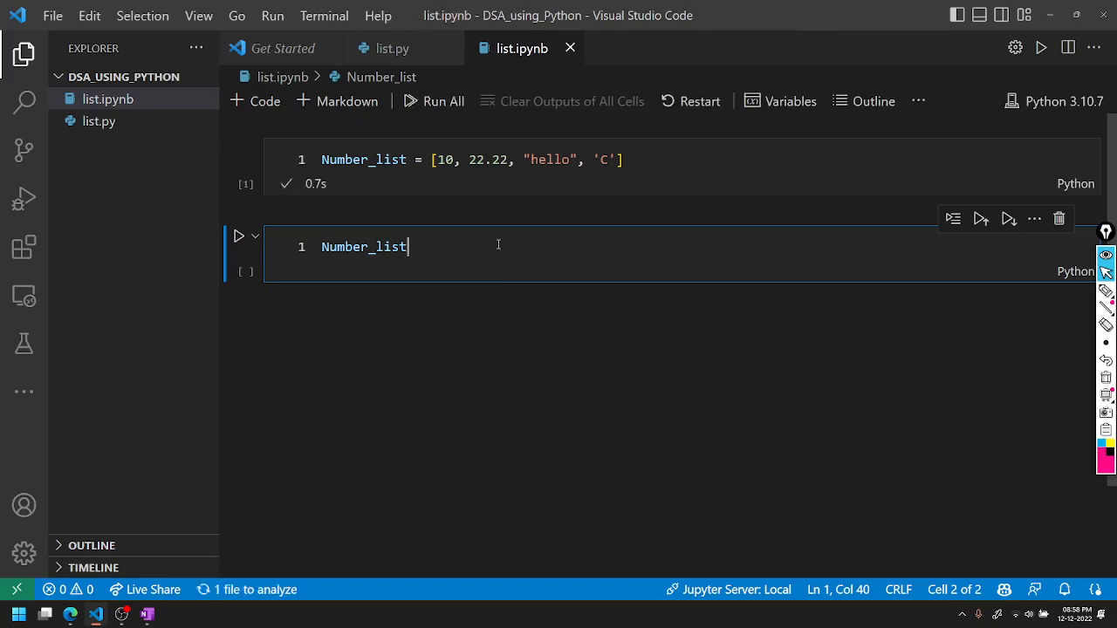
key(shift+enter)
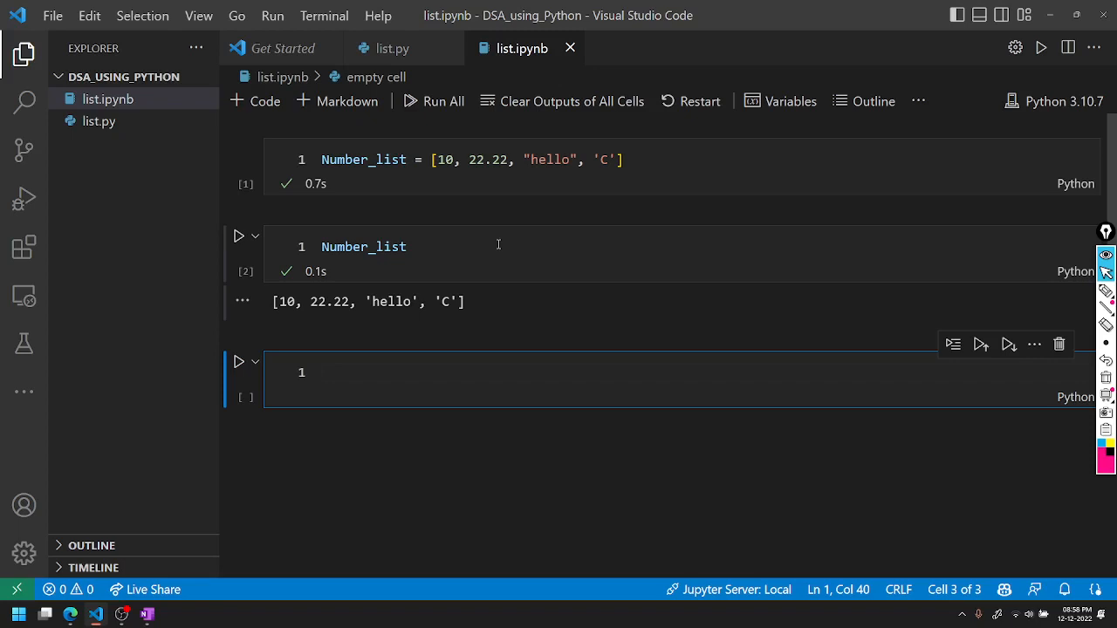
text(NUm)
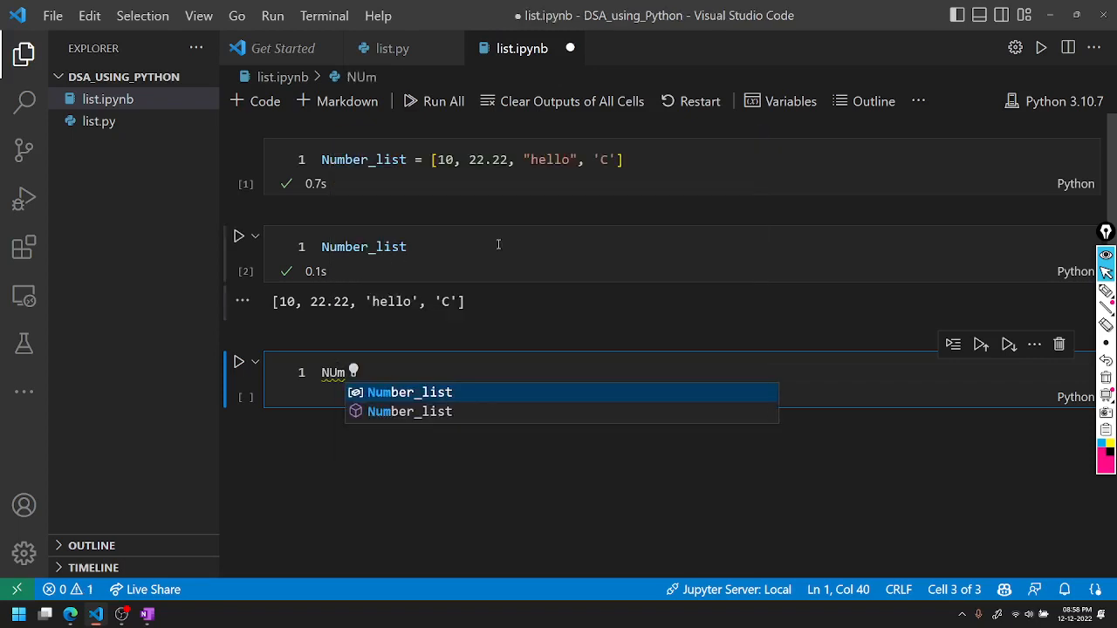
Evaluate Number_list[-1] for 'C' and begin Number_list[0] for 10.
text(Number_list[-1])
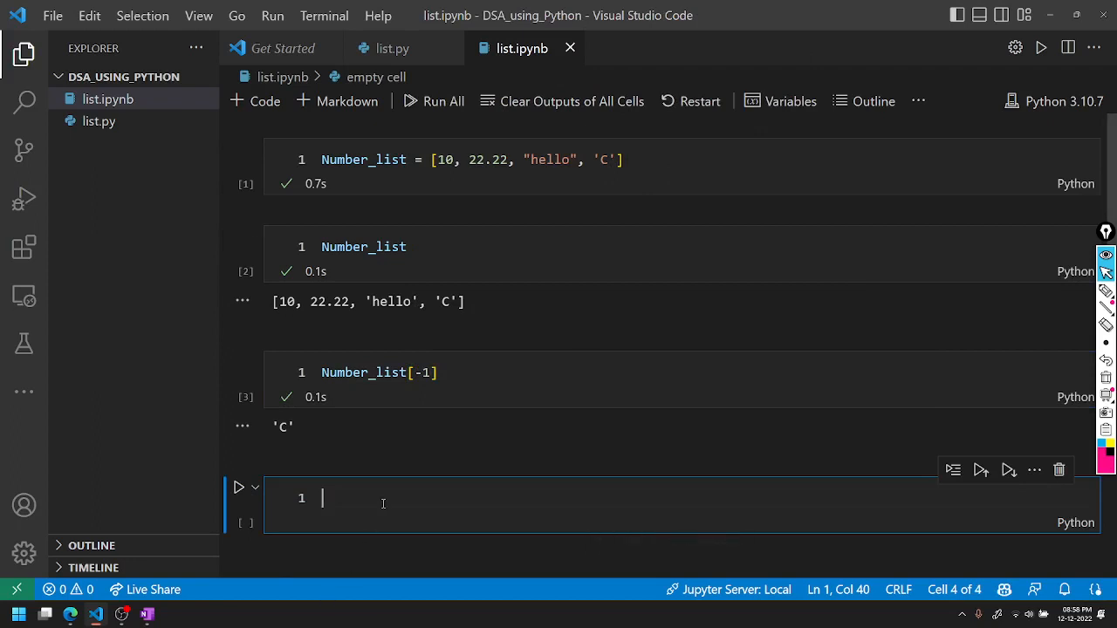
text(Number_list[0)
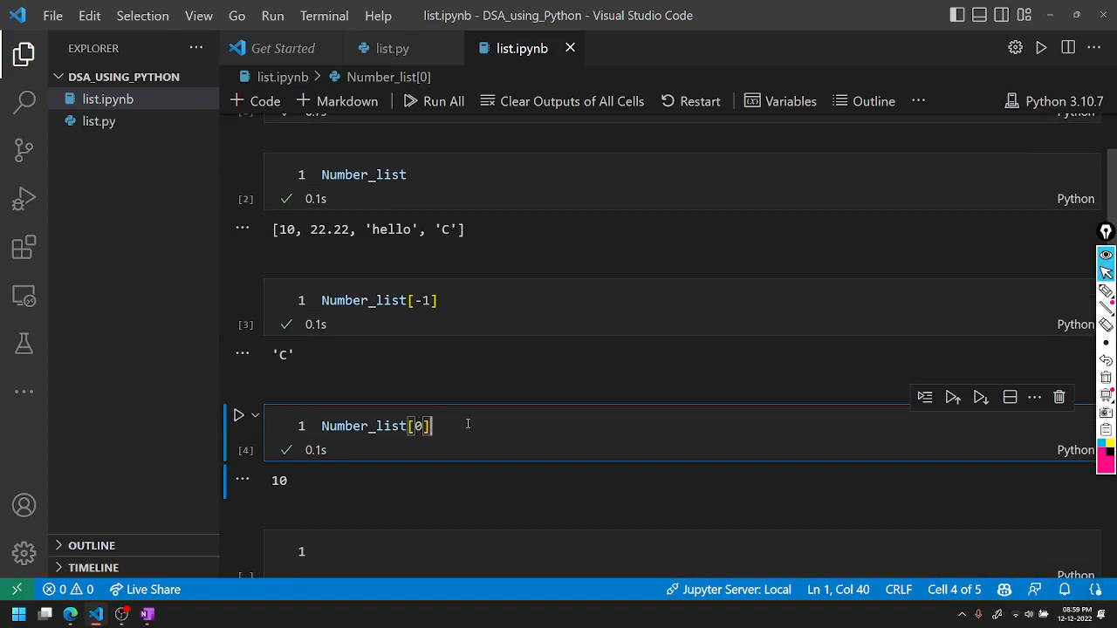
Assign Number_list[0] = 567 (first tried 100), run it, and print Number_list in a new cell.
text(= 100)
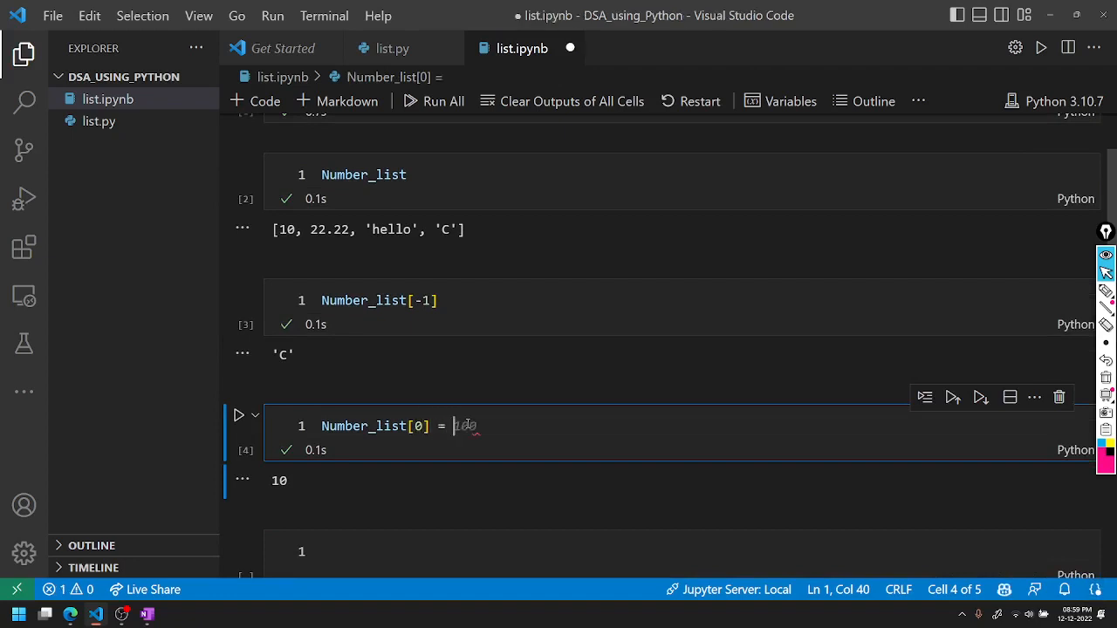
key(ctrl+s)
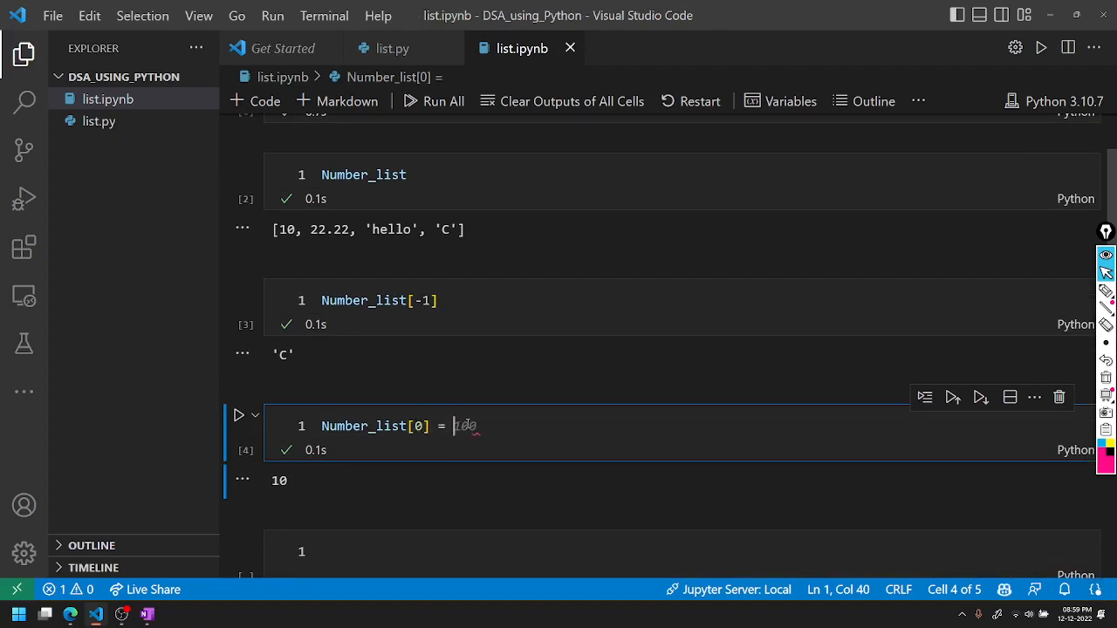
text(5)
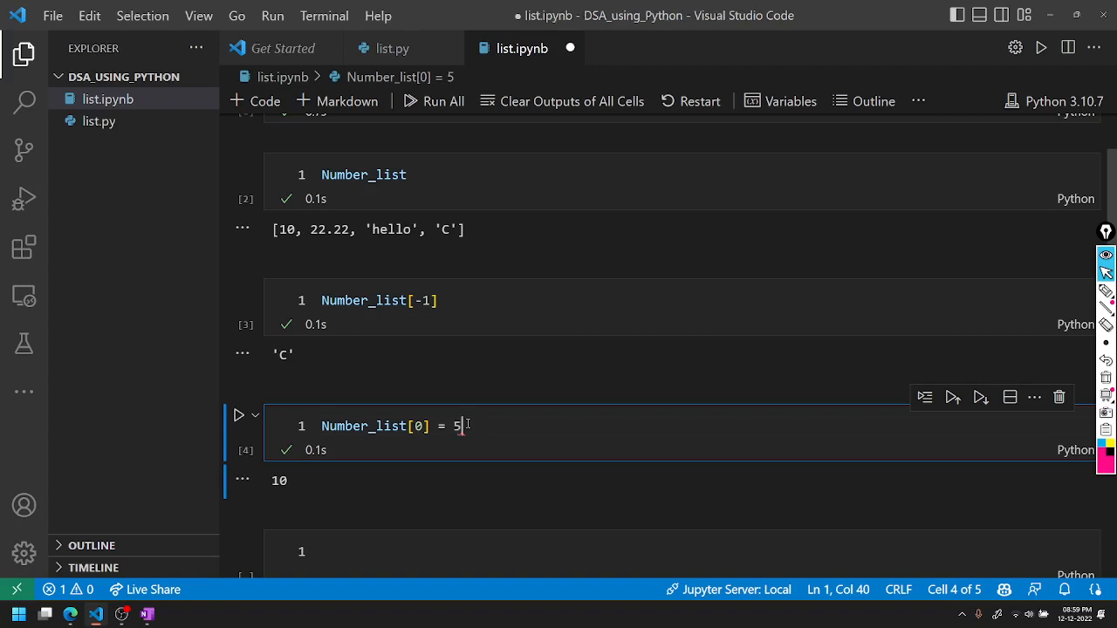
text(67)
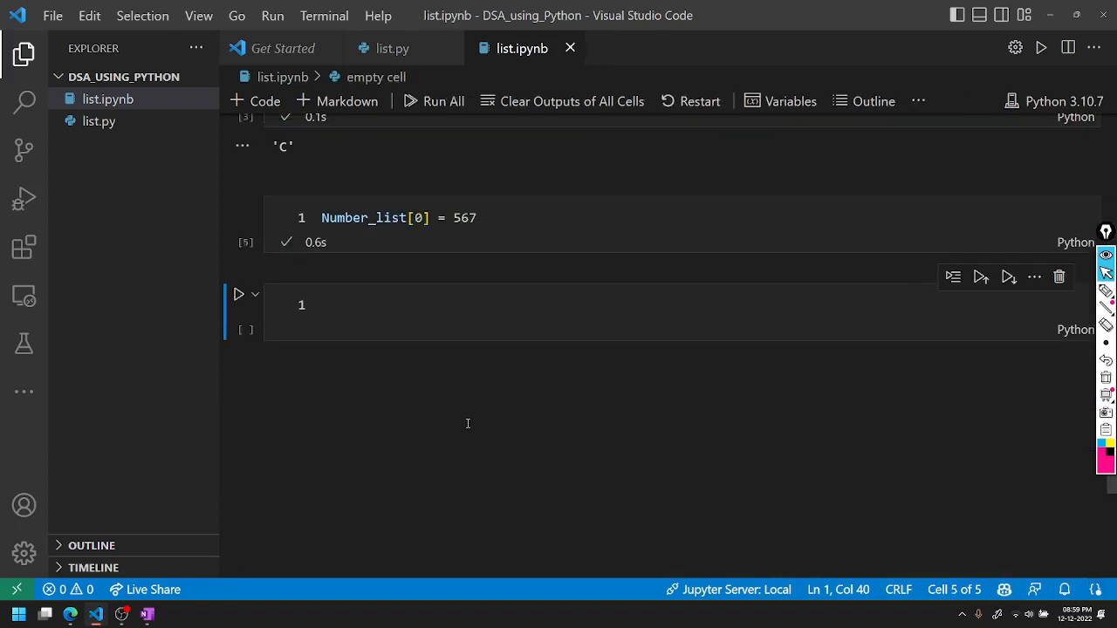
click(451, 318)
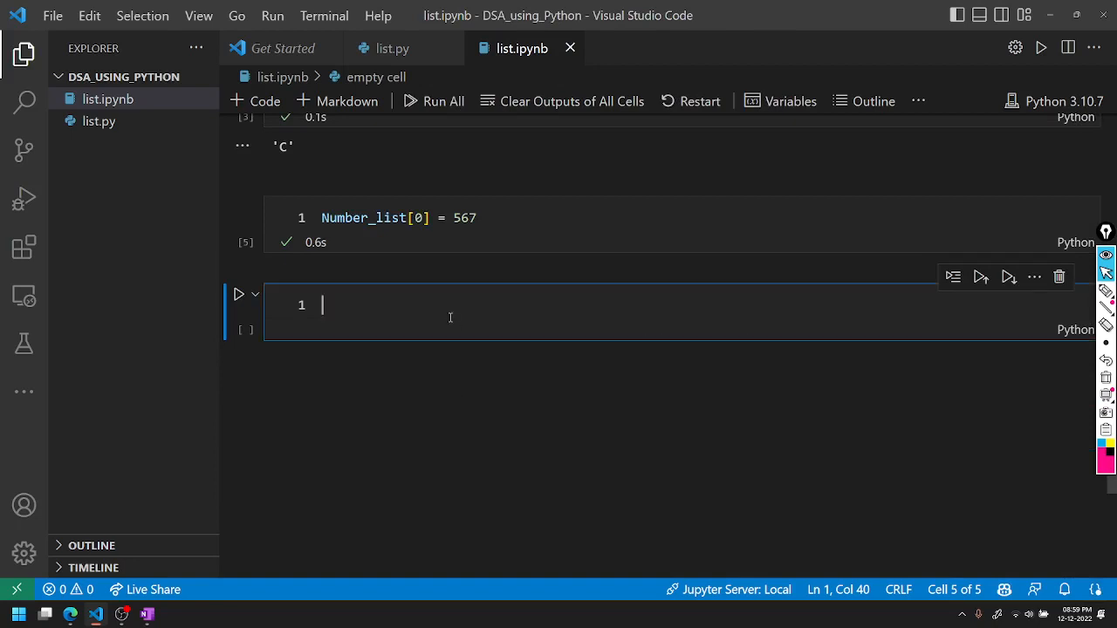
text(Number_list)
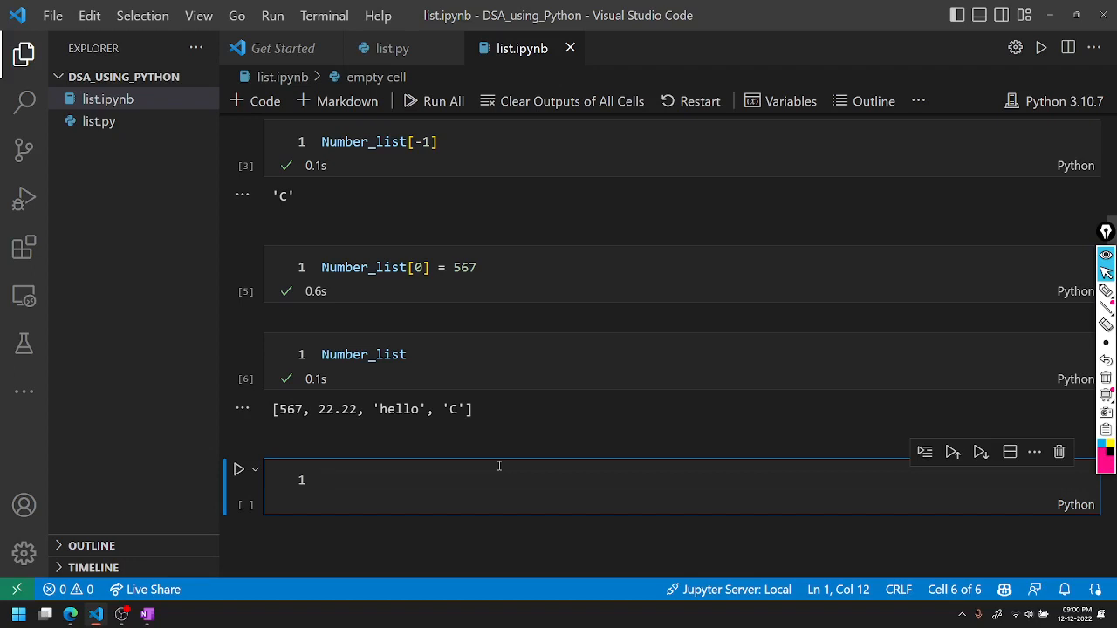
mouse_move(112, 620)
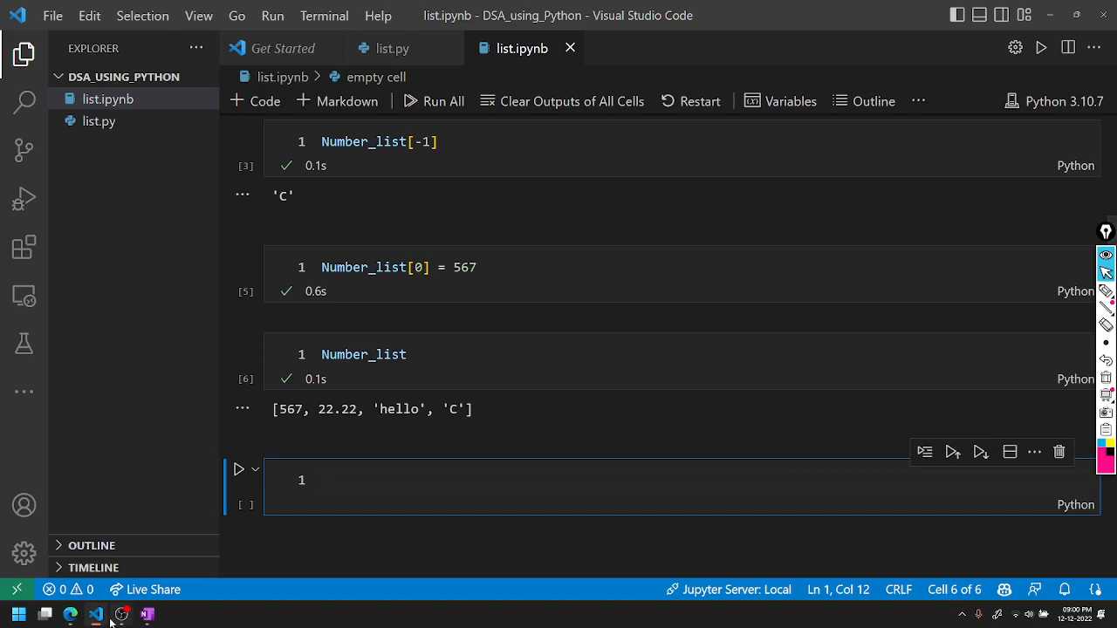